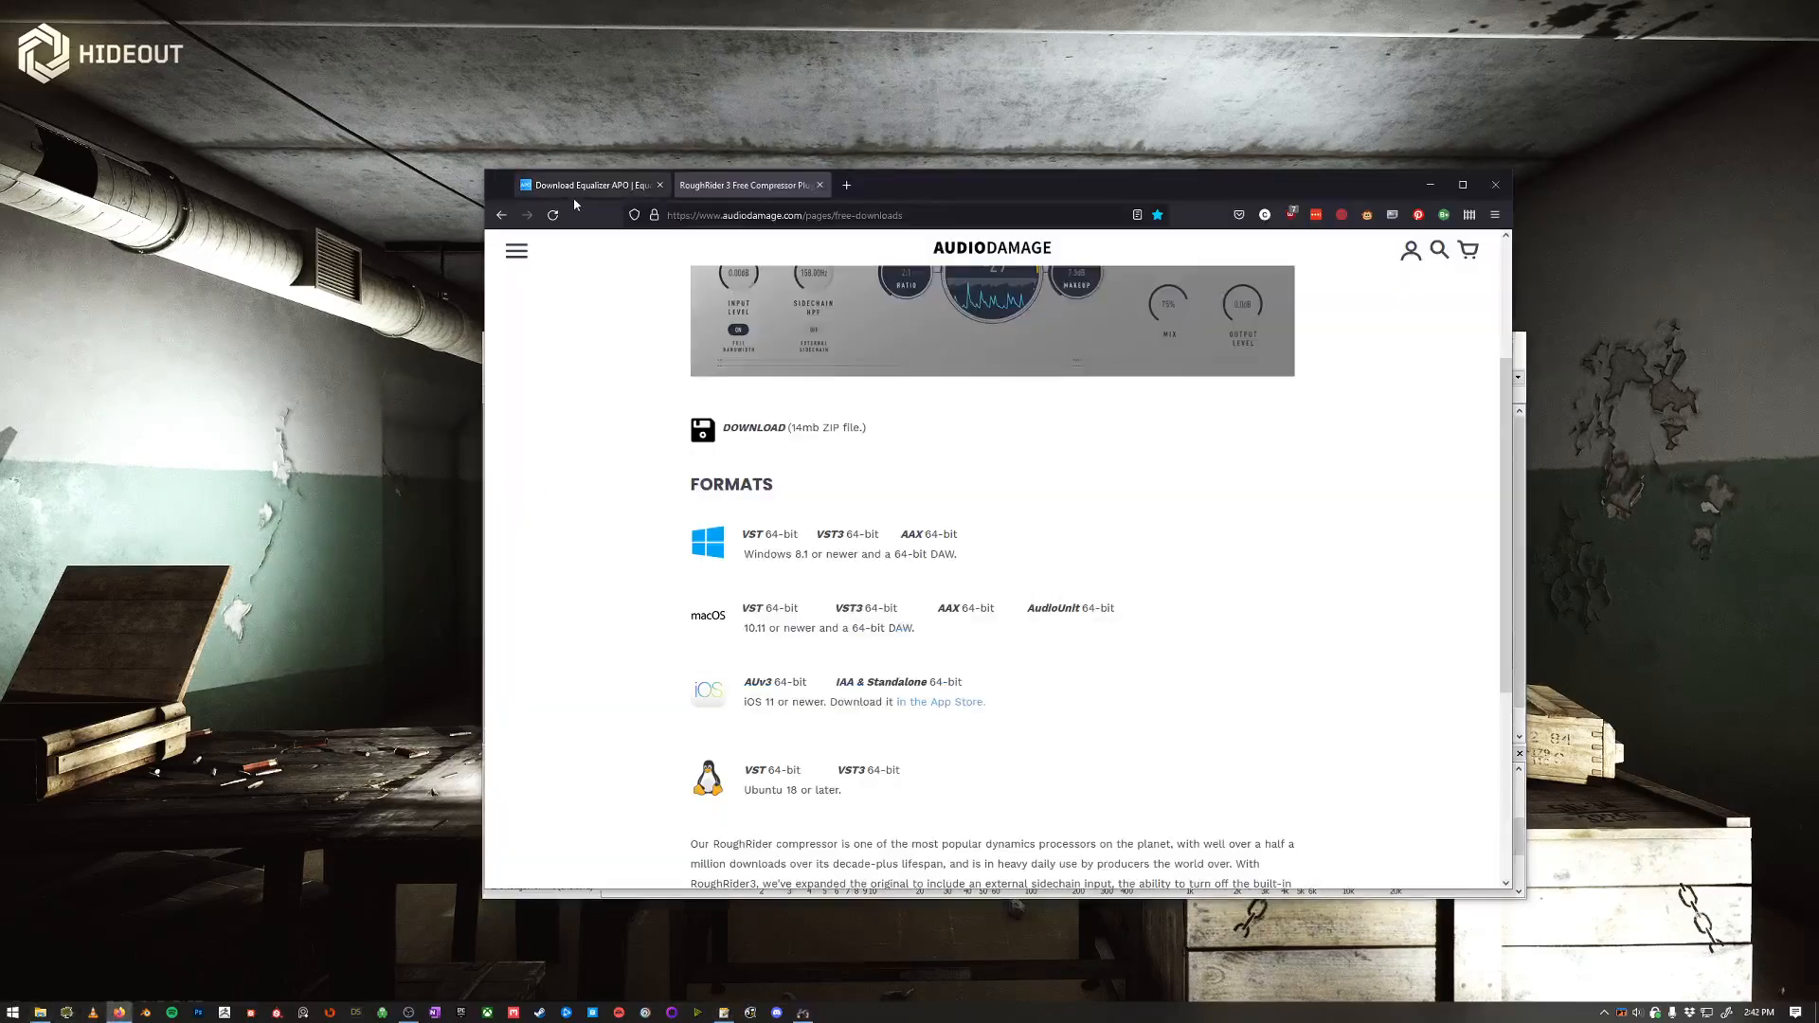
- Review the Equalizer APO download page, then scroll through the RoughRider3 download page
{"action": "left_click", "coordinate": [589, 183]}
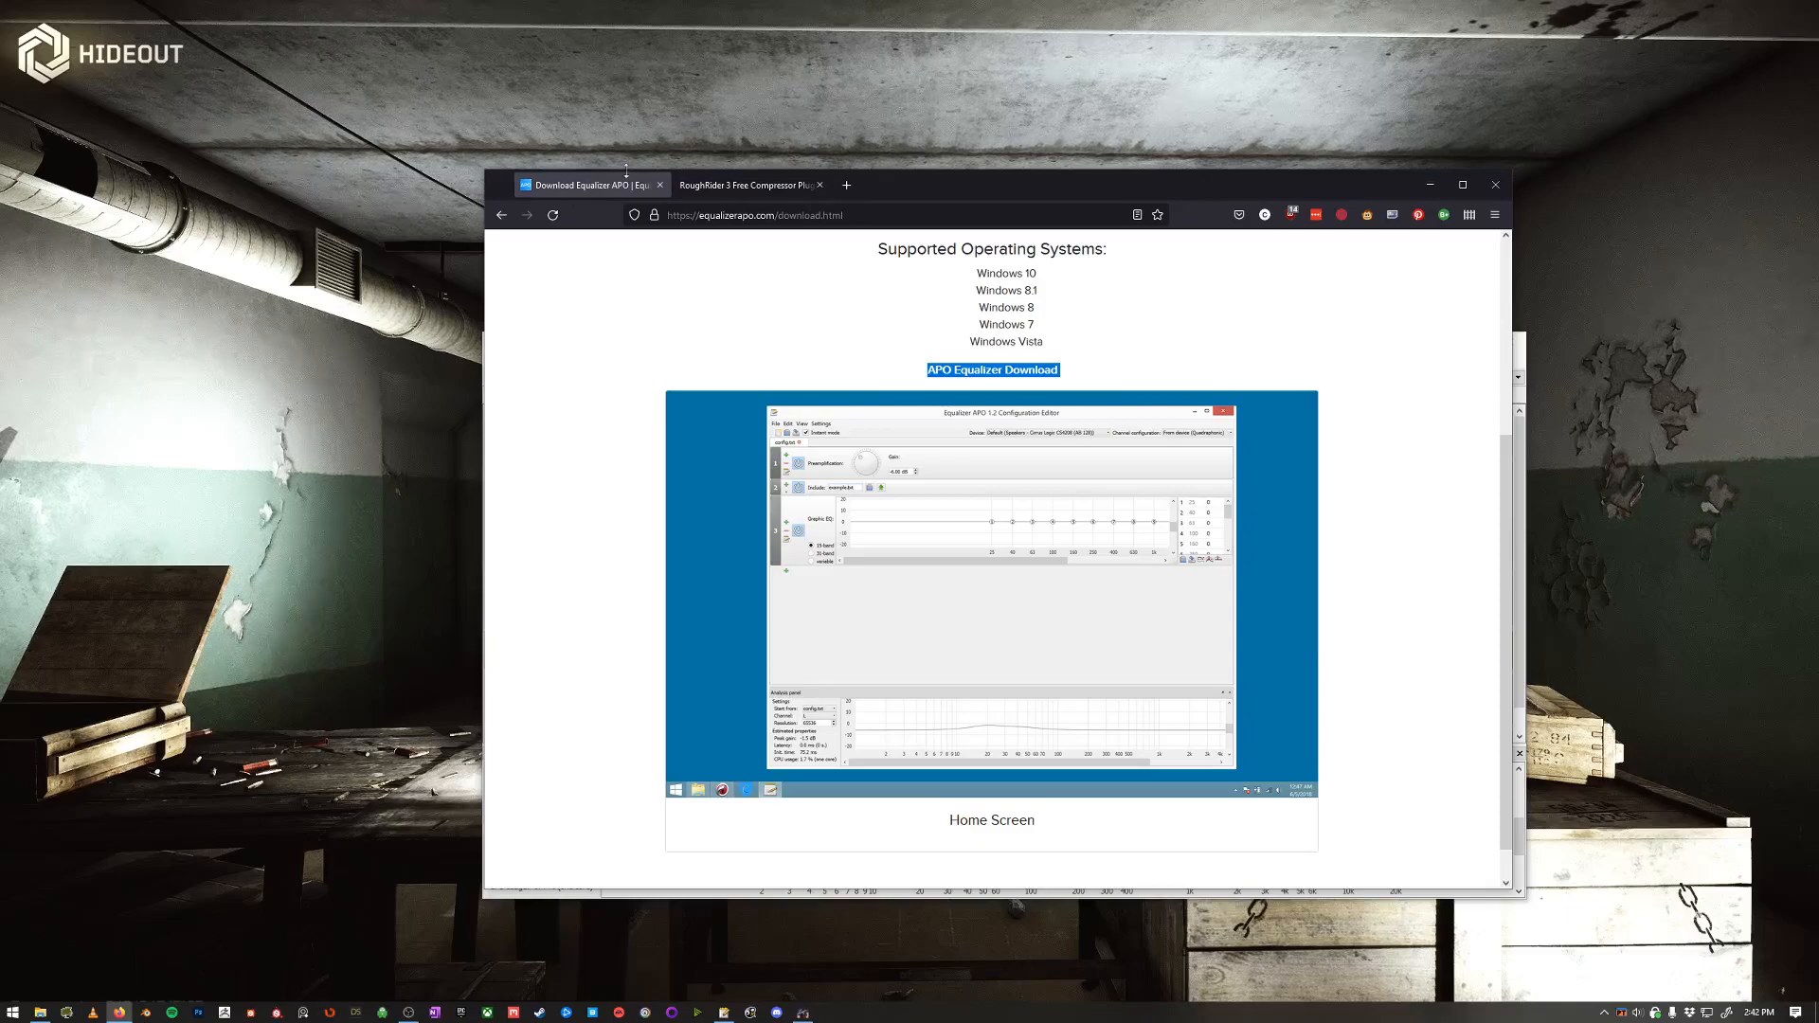
{"action": "mouse_move", "coordinate": [991, 370]}
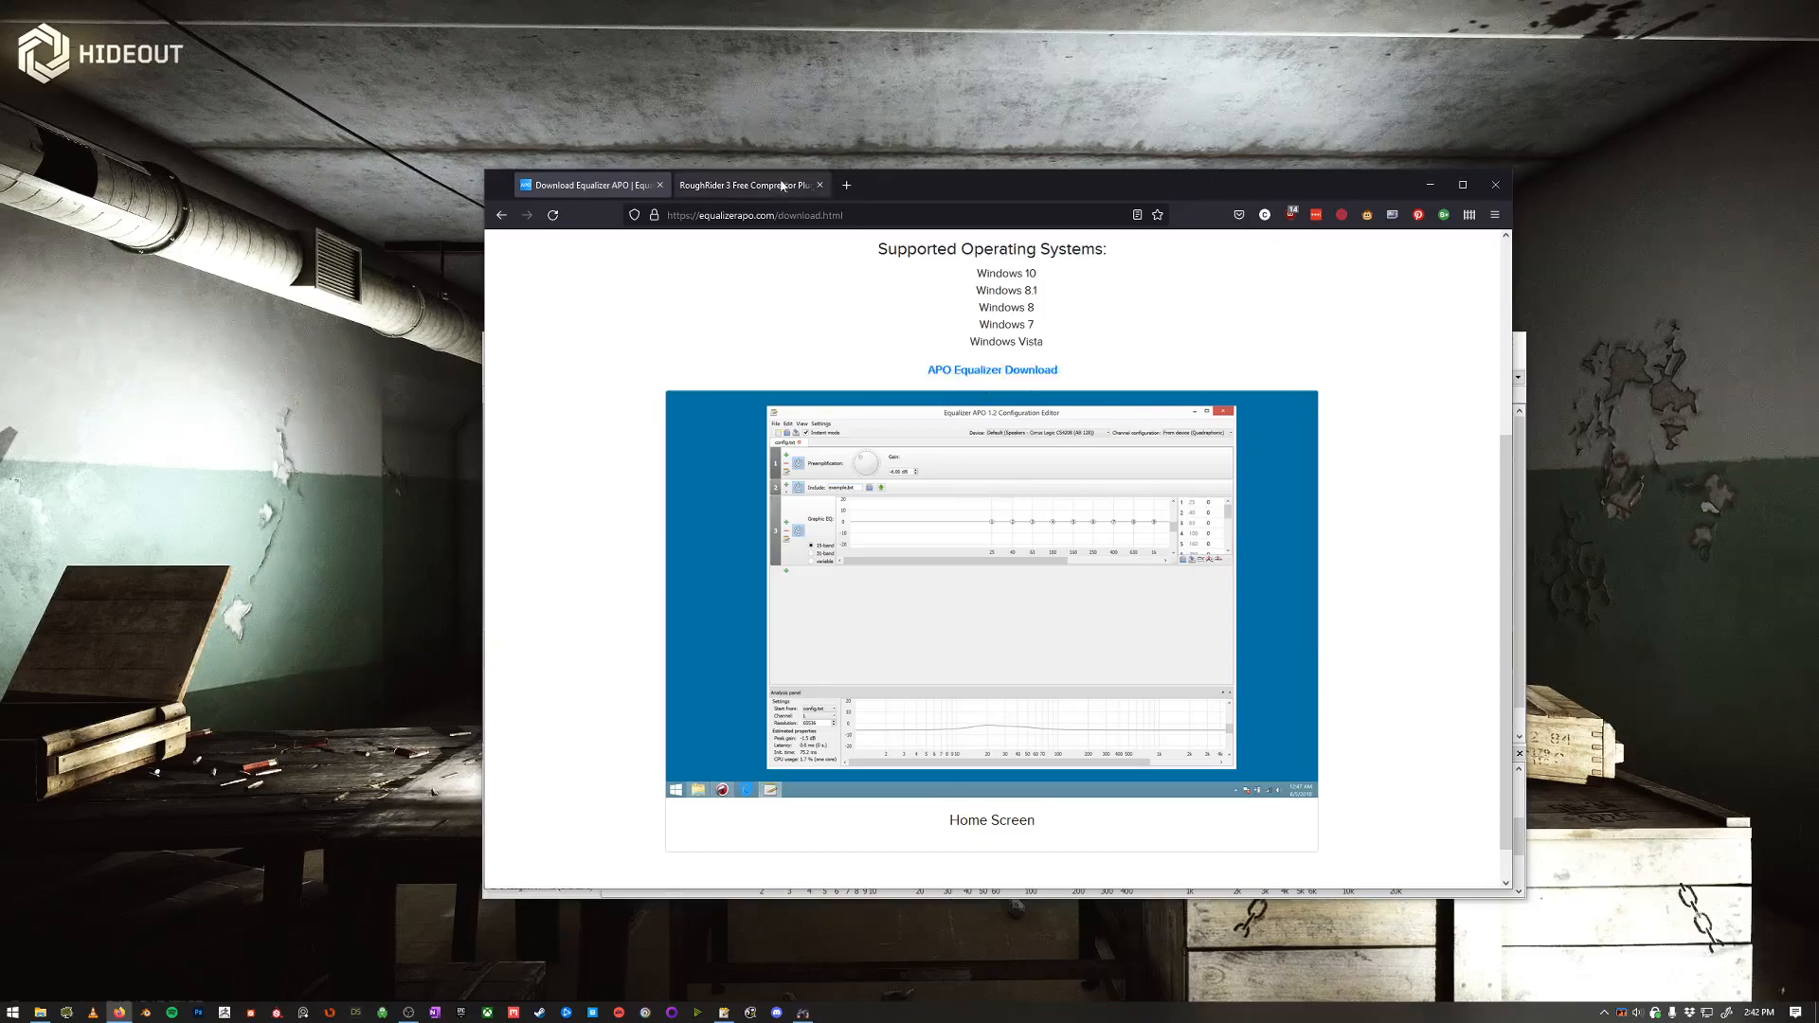
{"action": "left_click", "coordinate": [742, 184]}
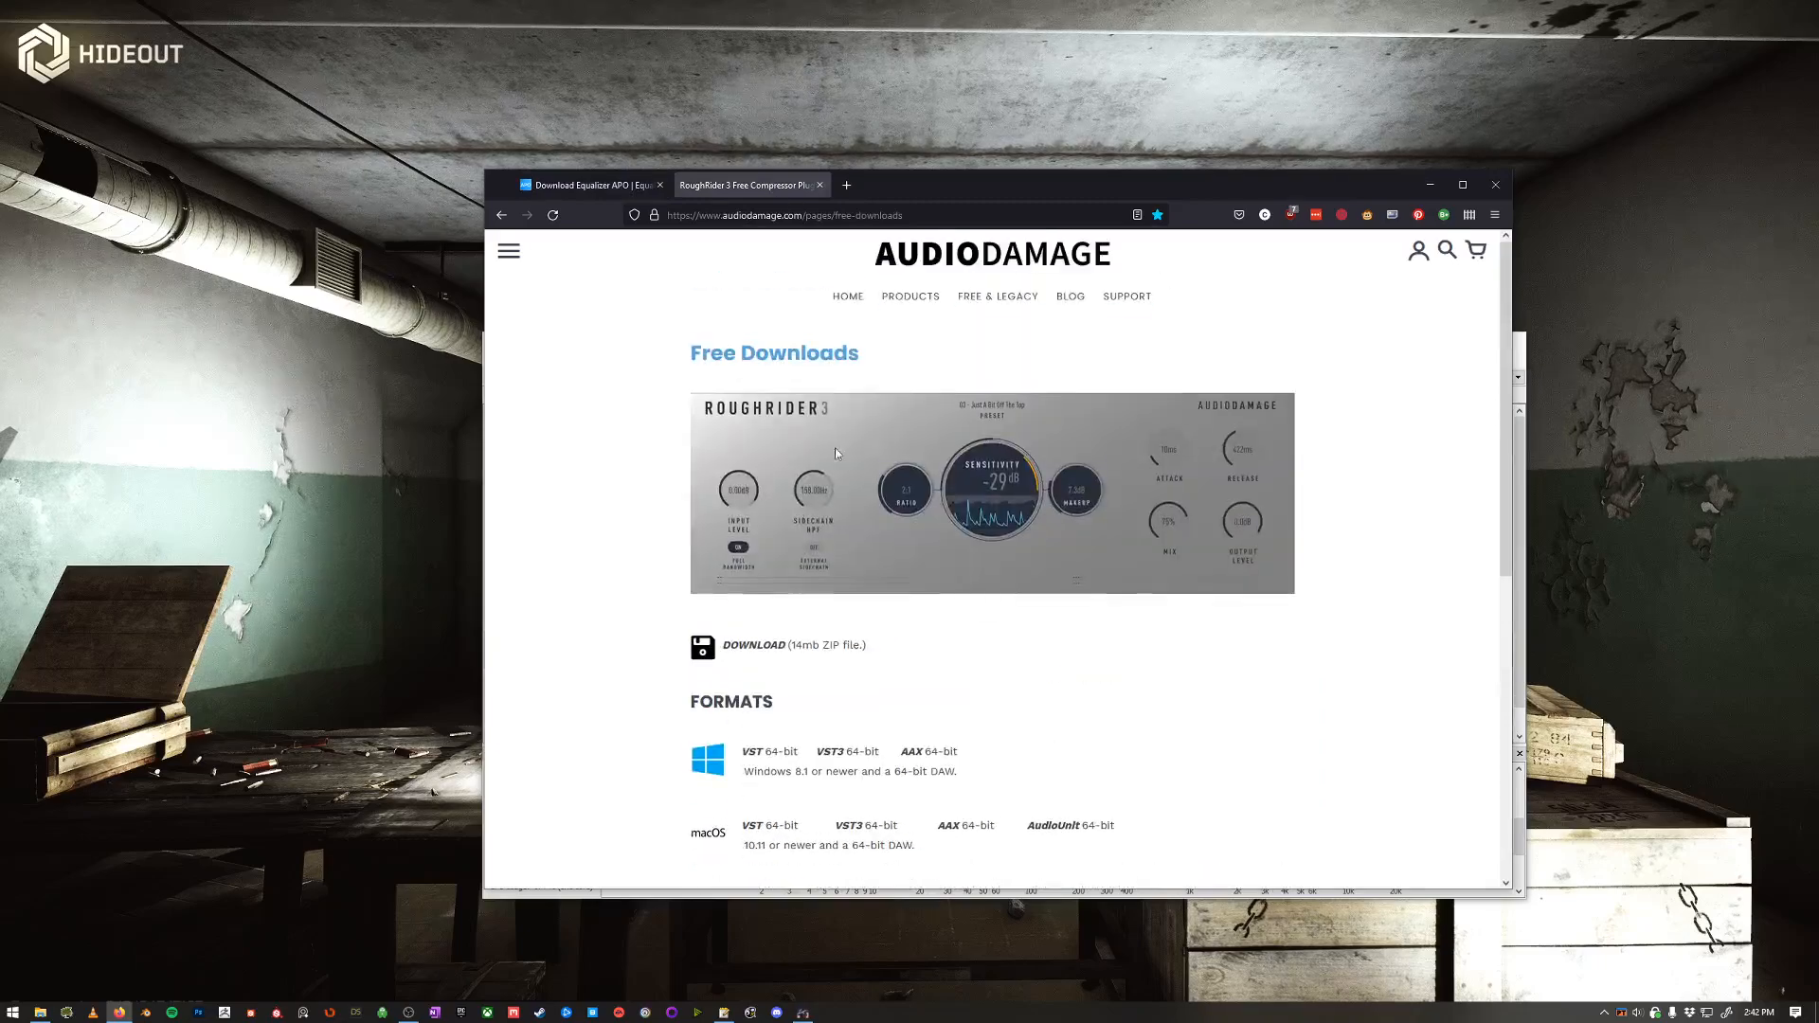
{"action": "scroll", "scroll_direction": "down", "scroll_amount": 3}
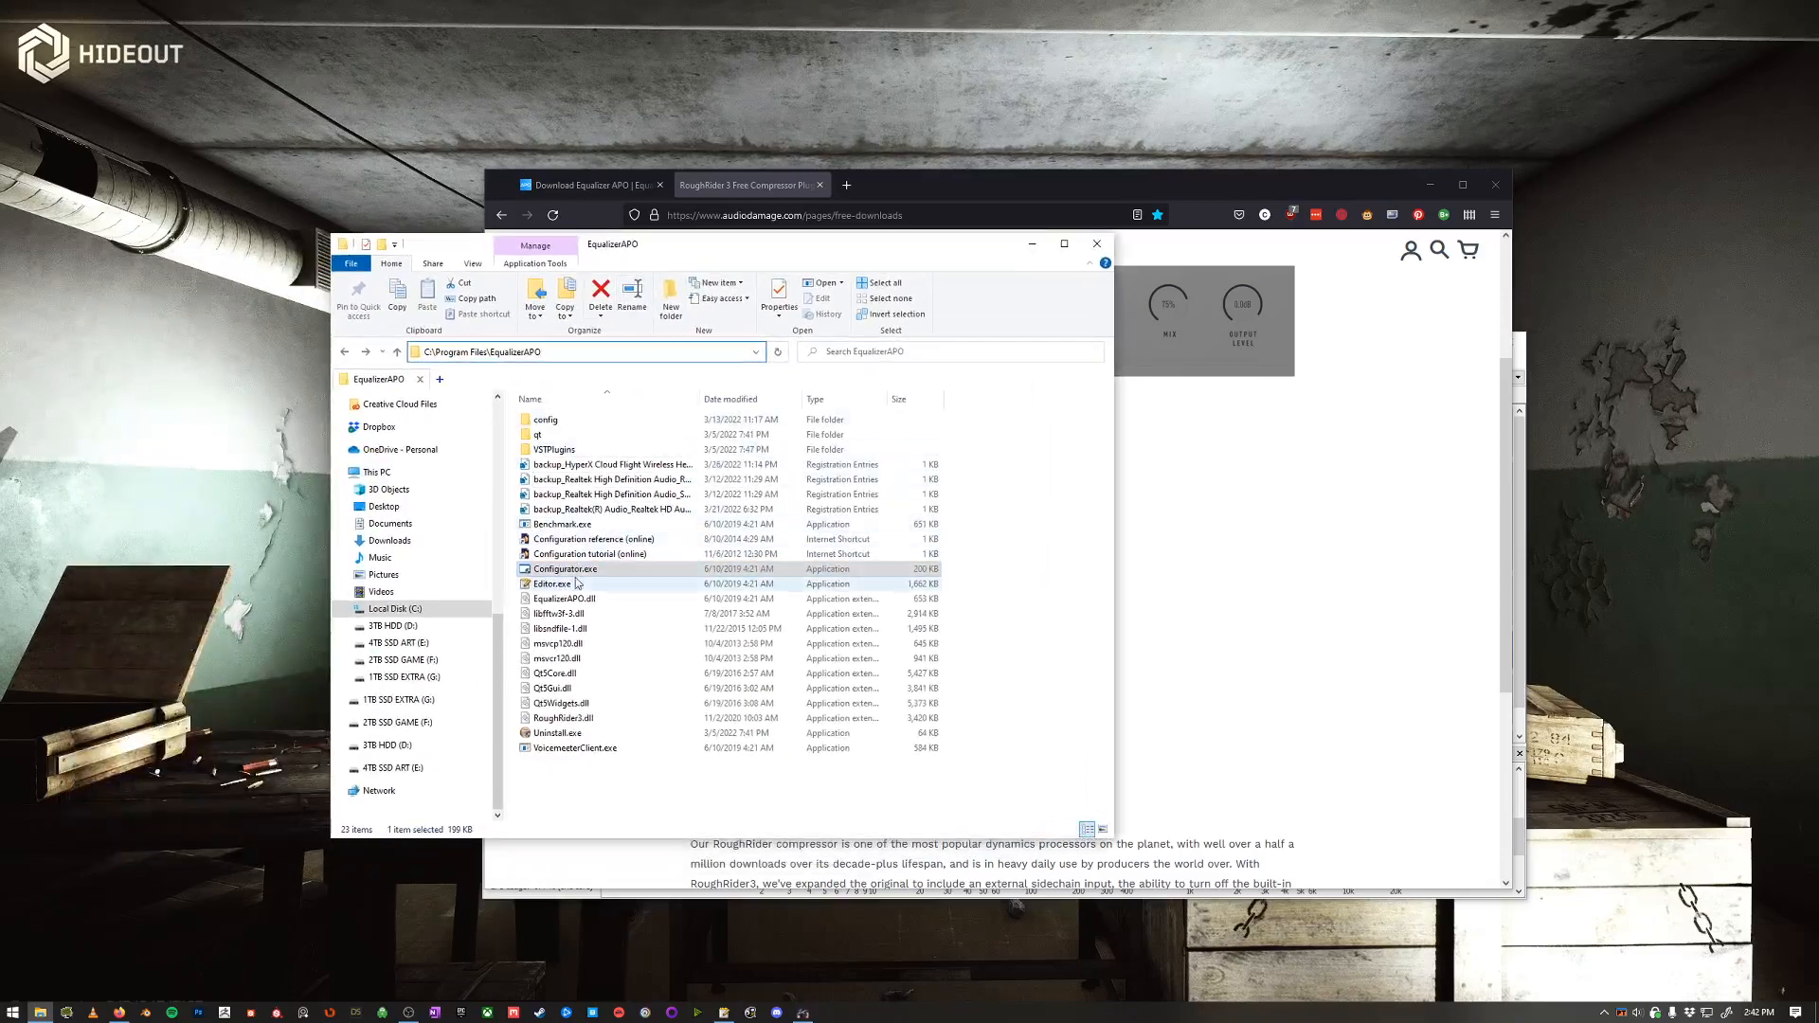
{"action": "left_click", "coordinate": [564, 571]}
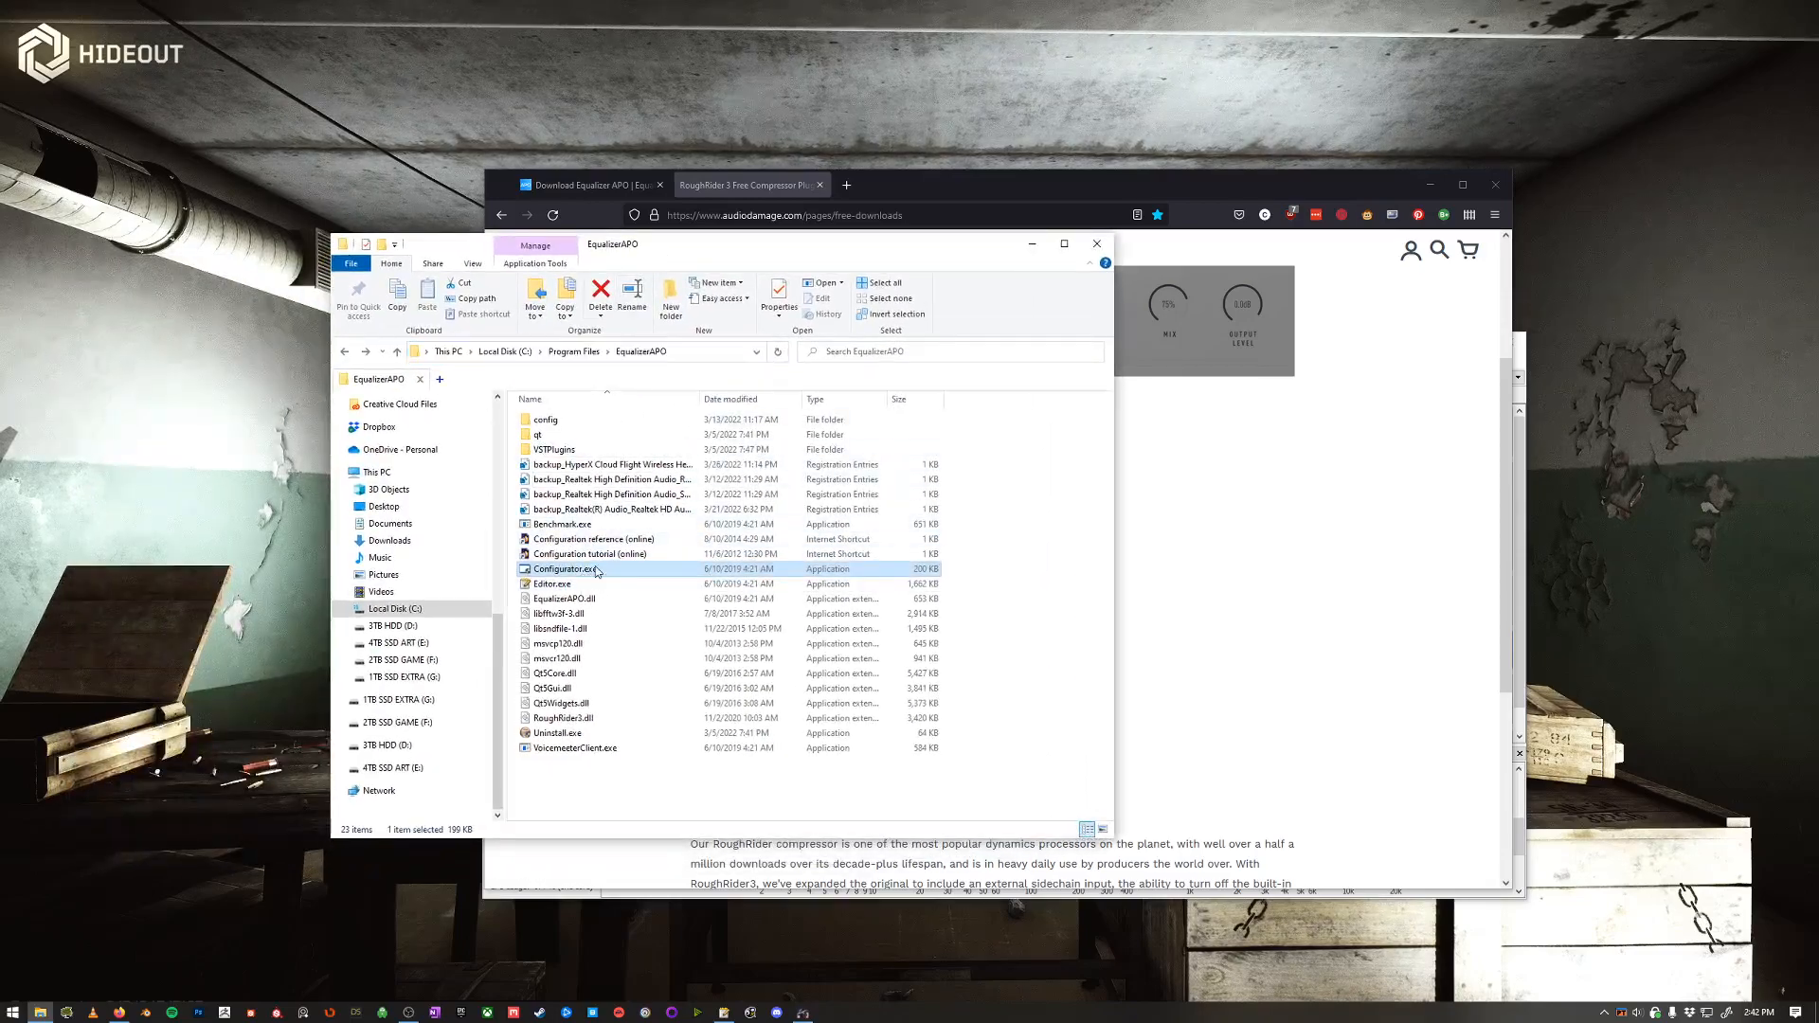
{"action": "double_click", "coordinate": [568, 569]}
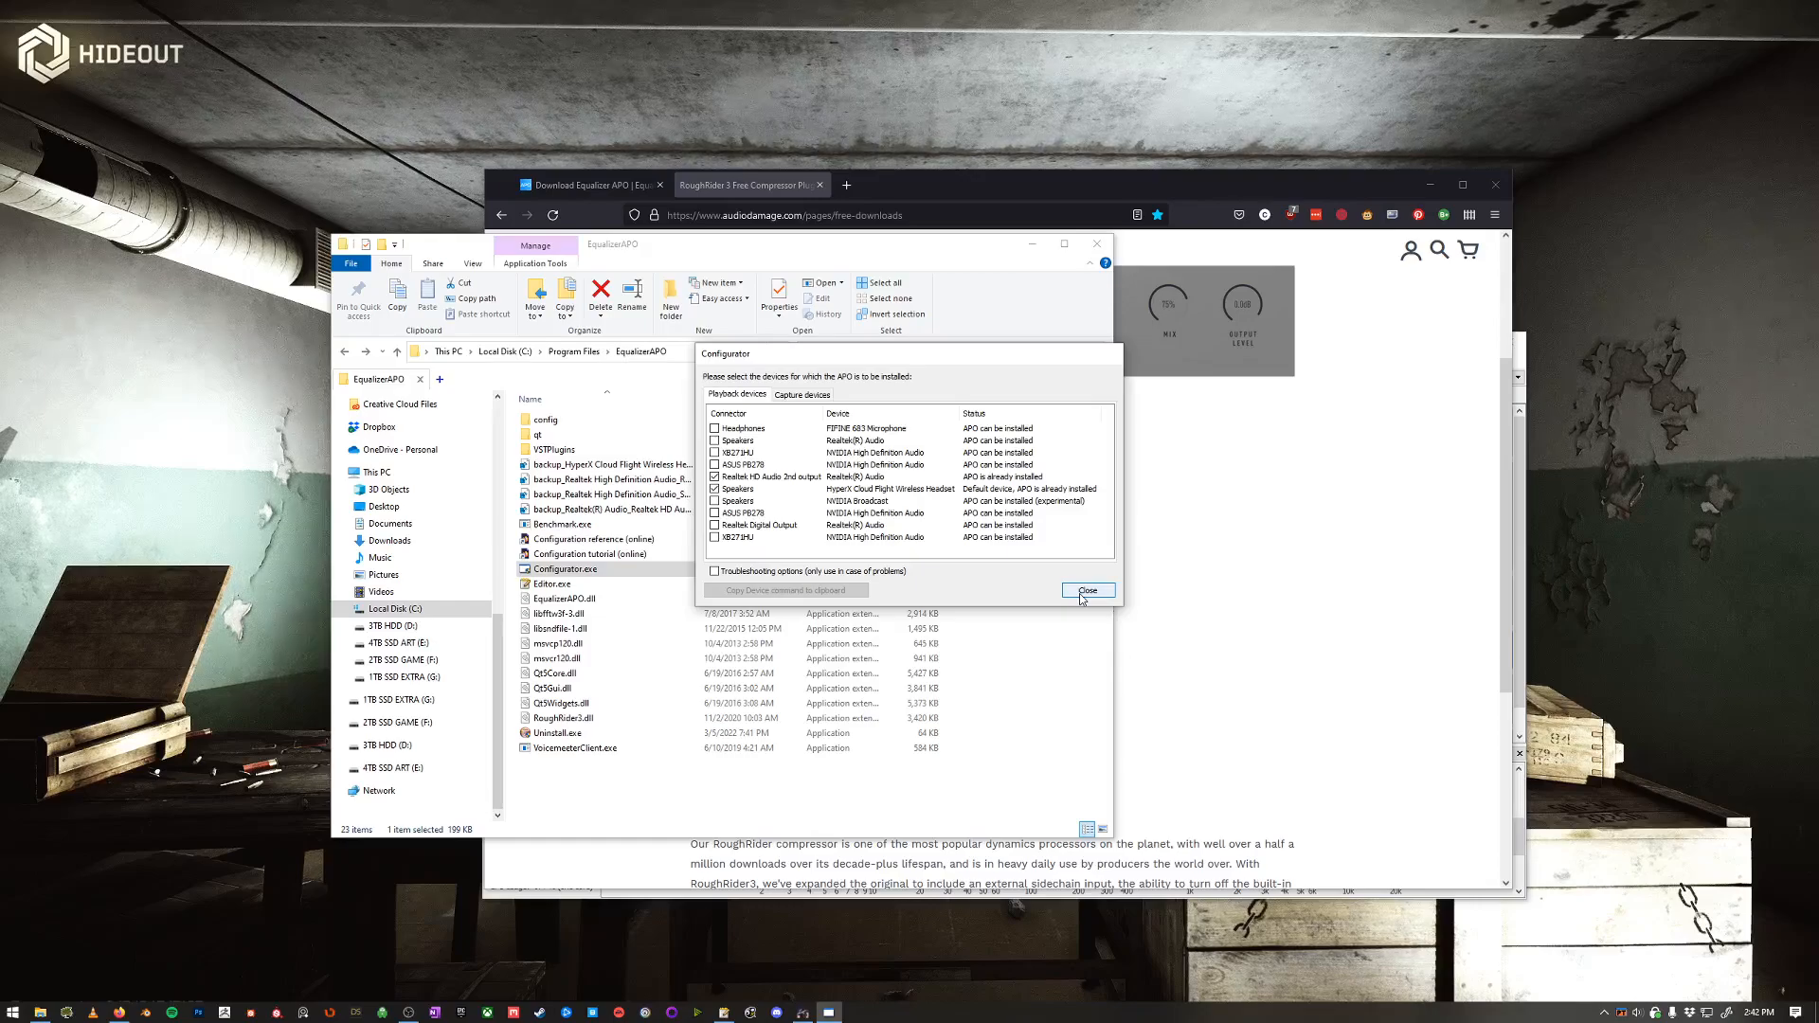
{"action": "left_click", "coordinate": [1087, 591]}
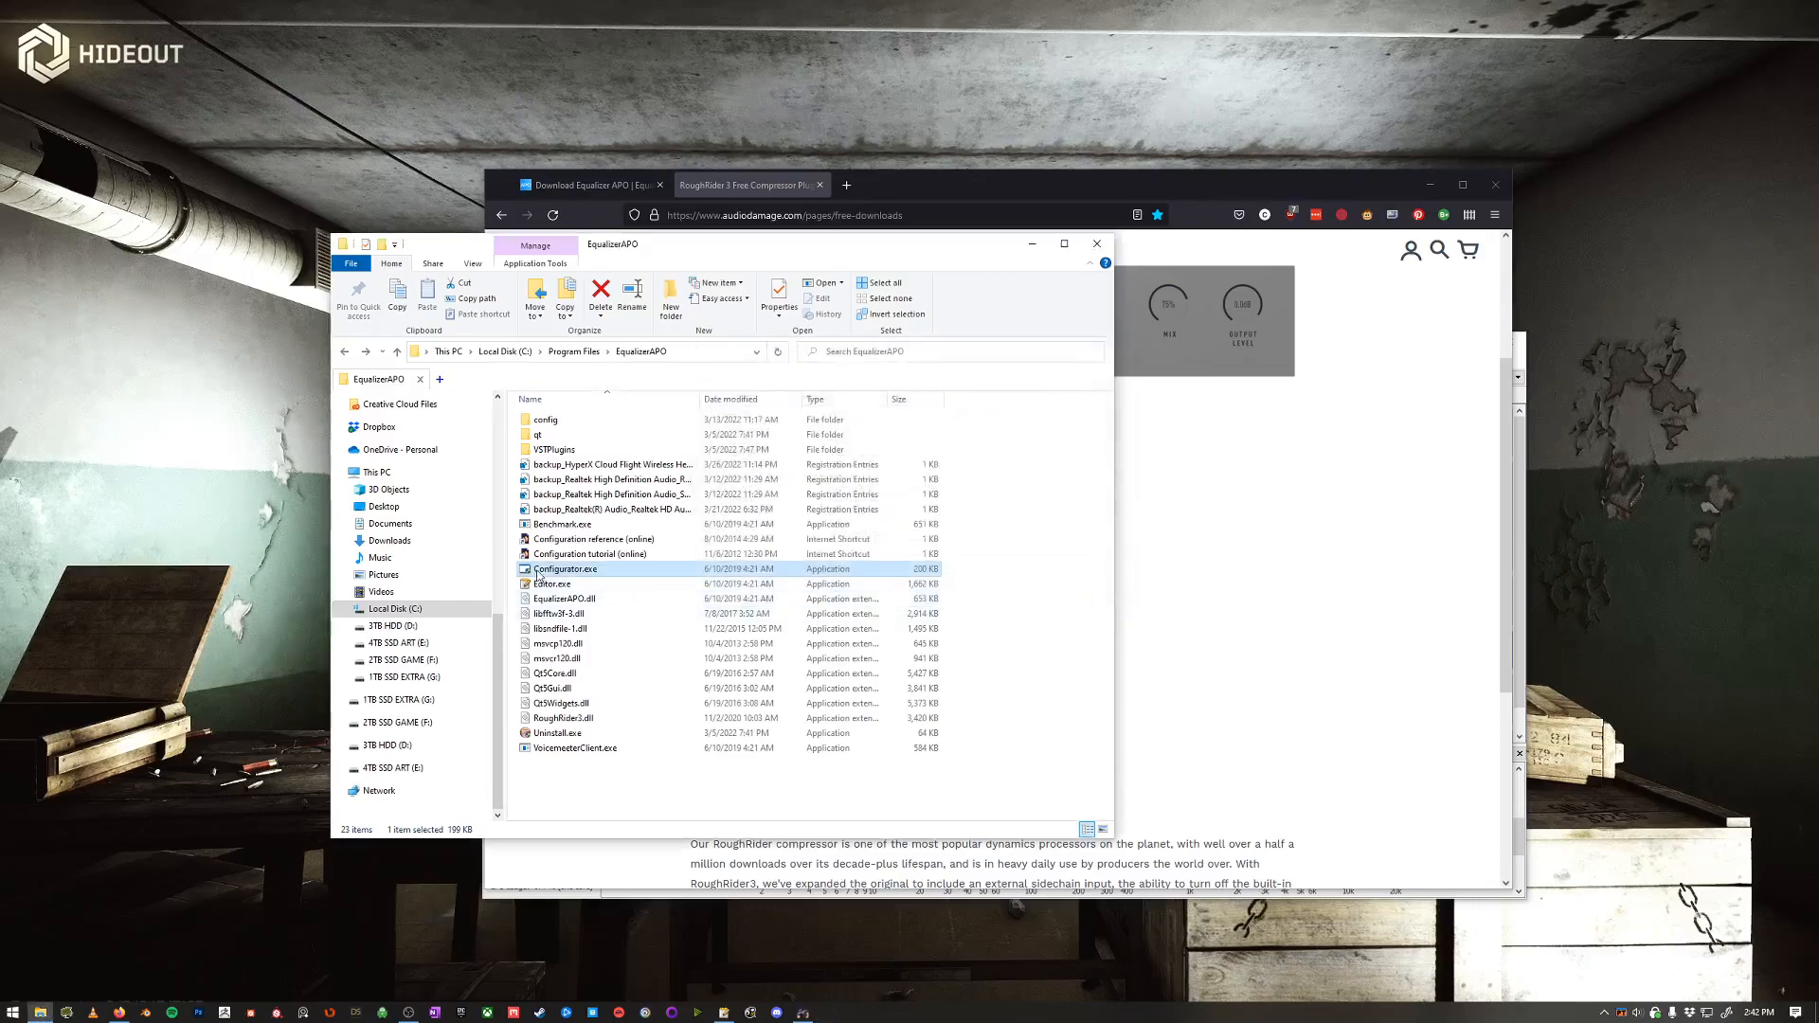
- Launch Editor.exe, glance at the File menu and browse the add-filter categories to VST plugin
{"action": "double_click", "coordinate": [566, 568]}
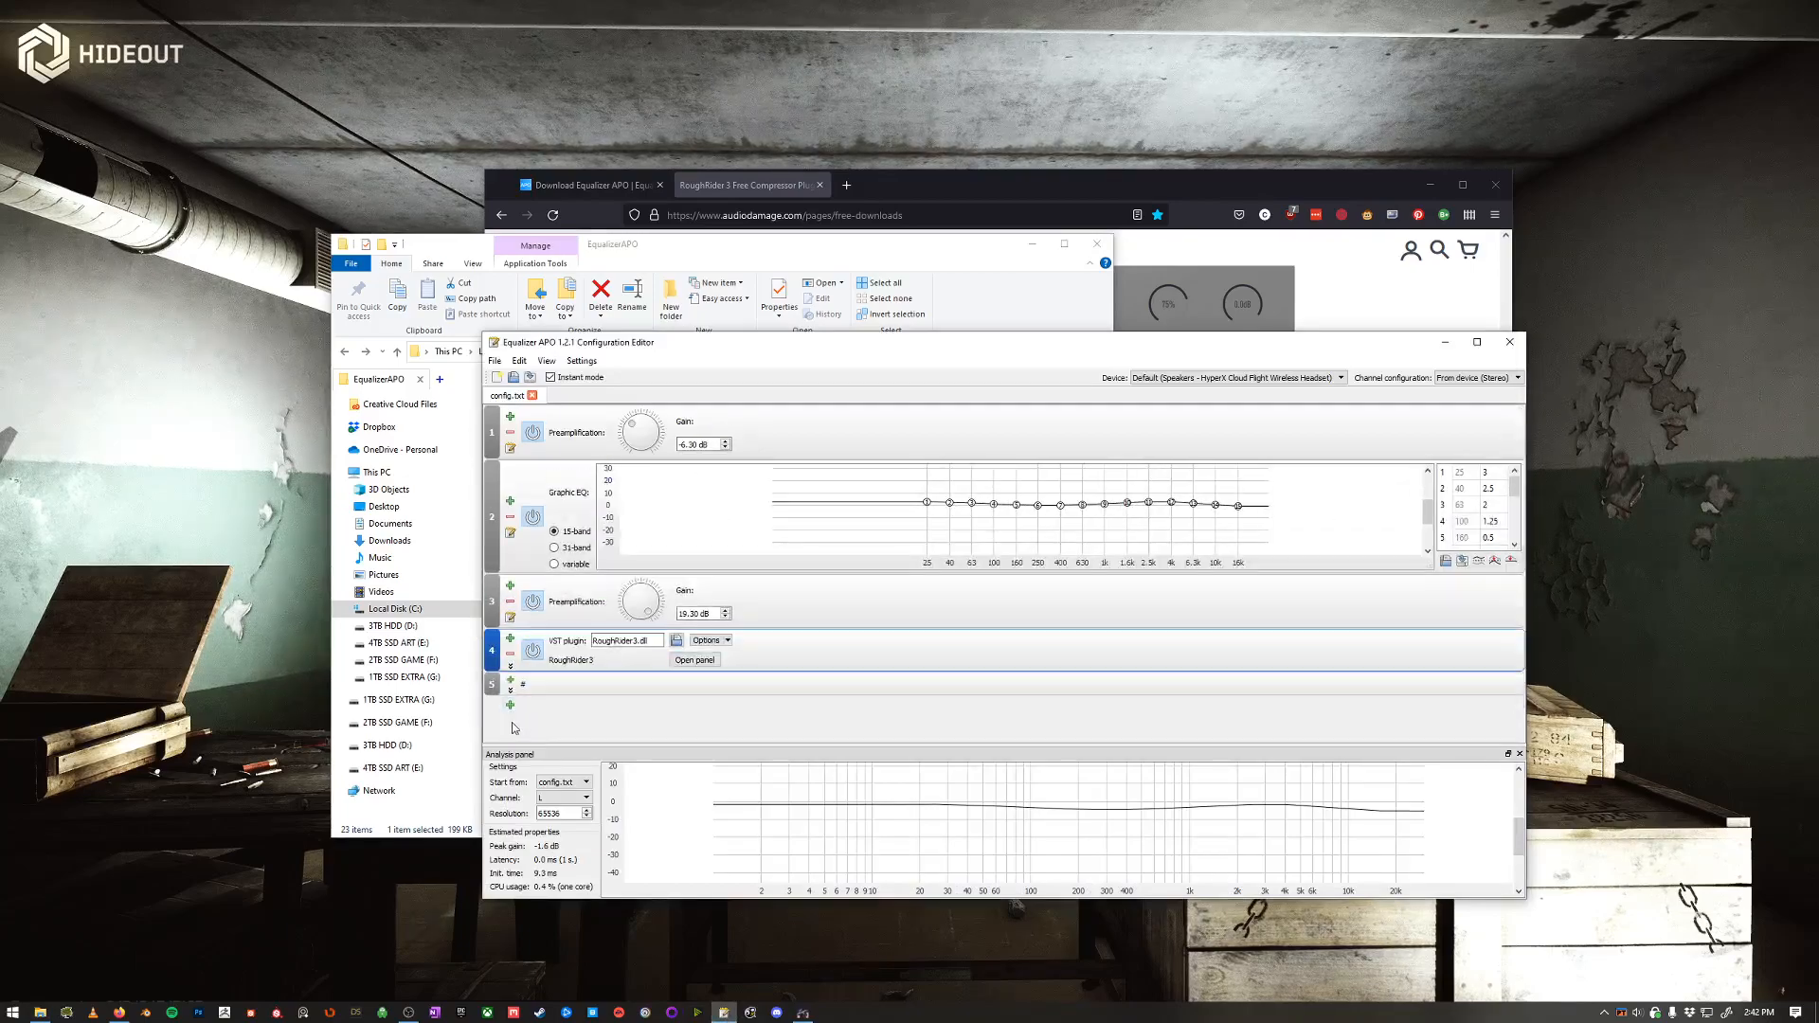
{"action": "mouse_move", "coordinate": [555, 507]}
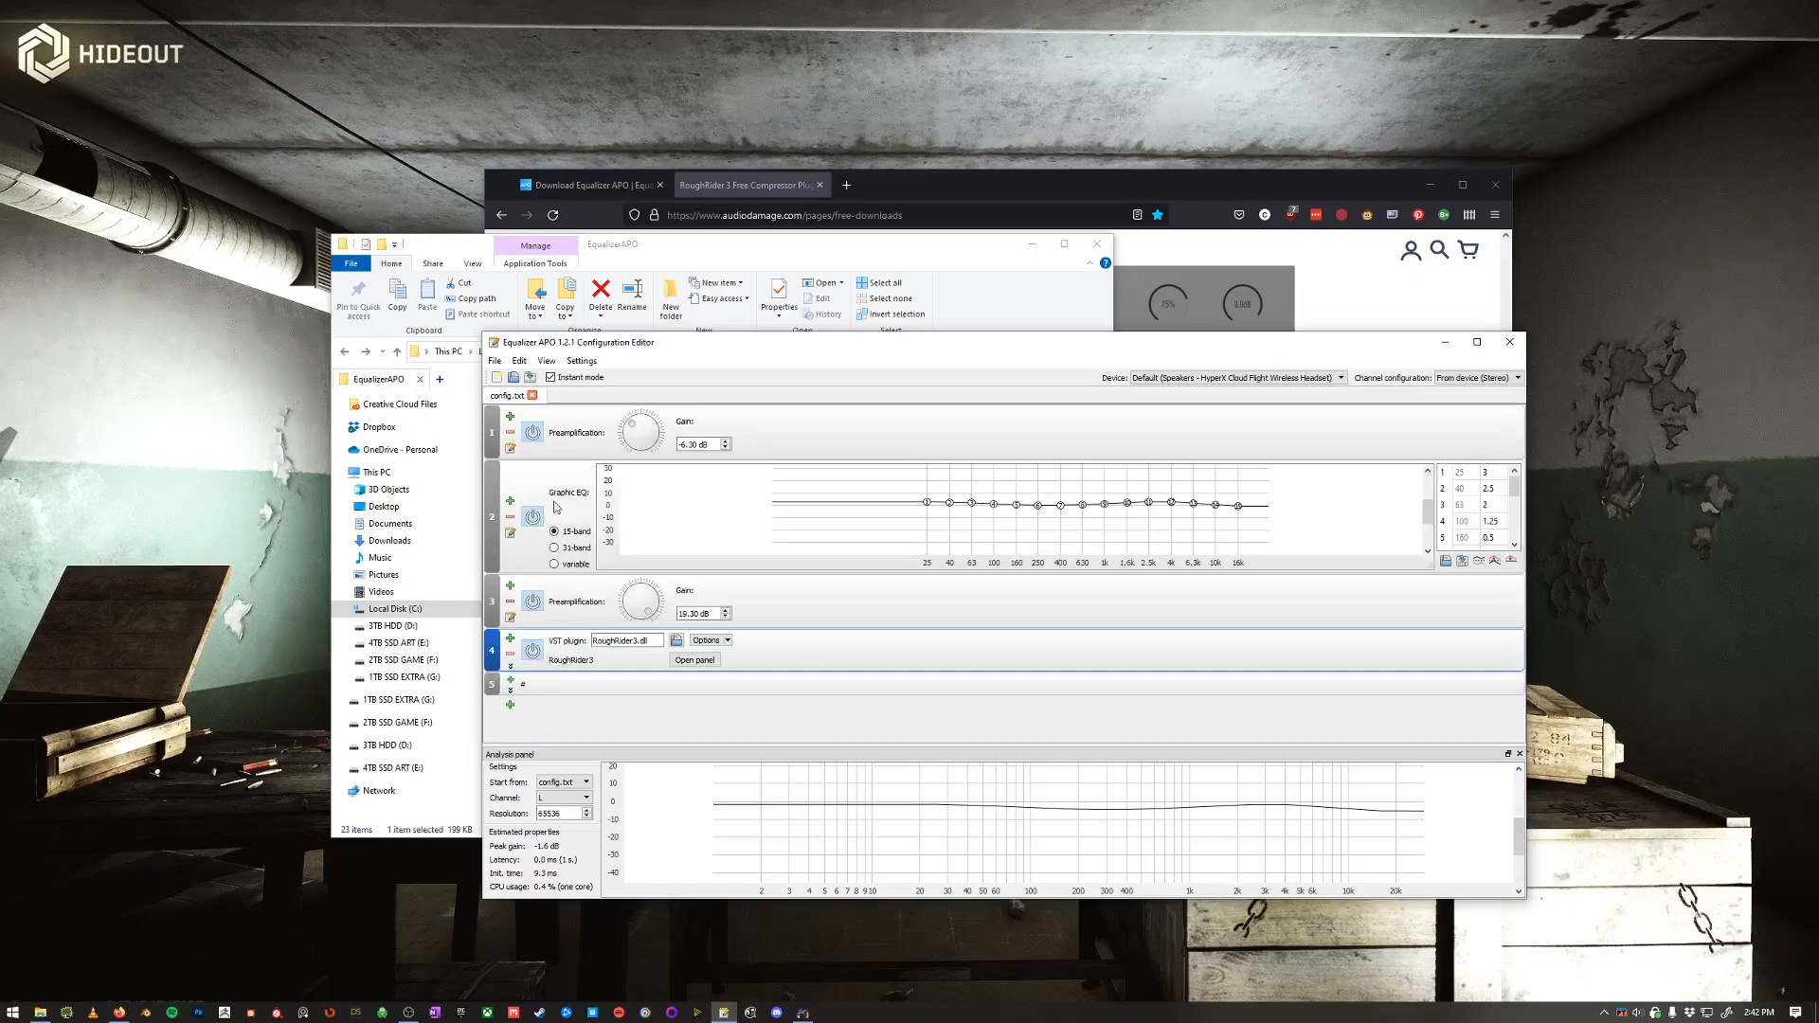
{"action": "left_click", "coordinate": [494, 360]}
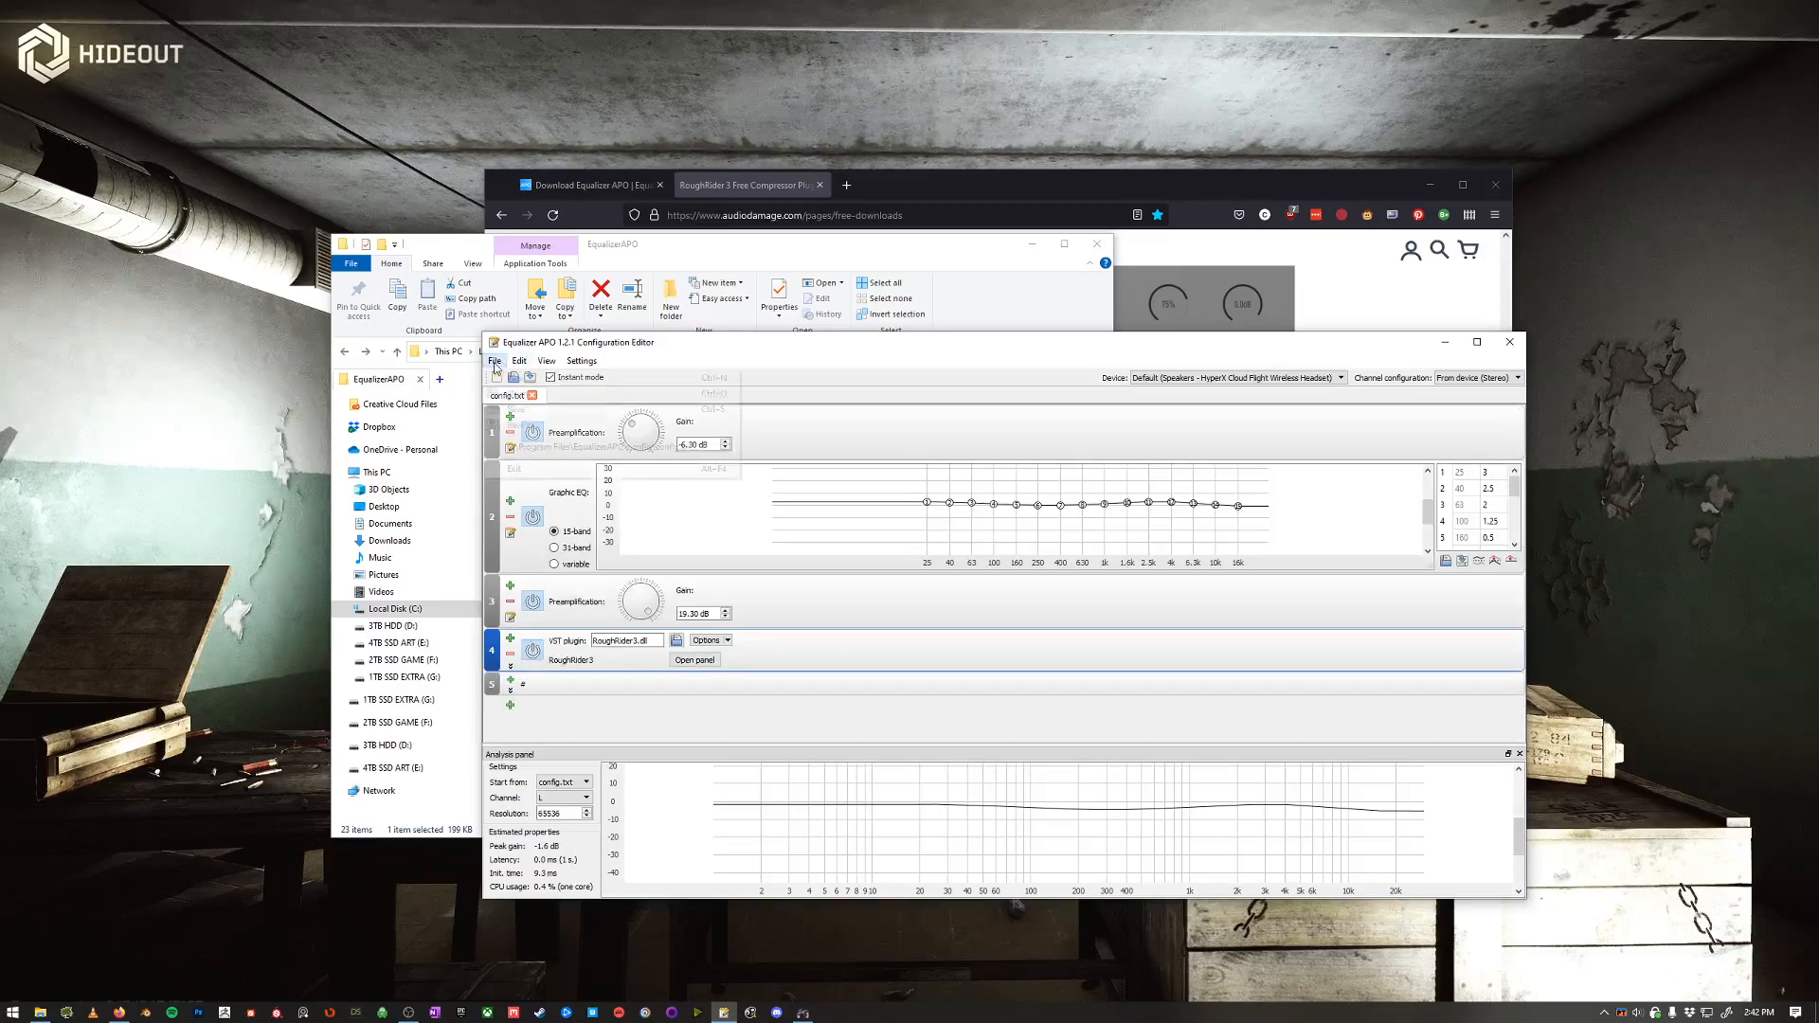
{"action": "left_click", "coordinate": [494, 360]}
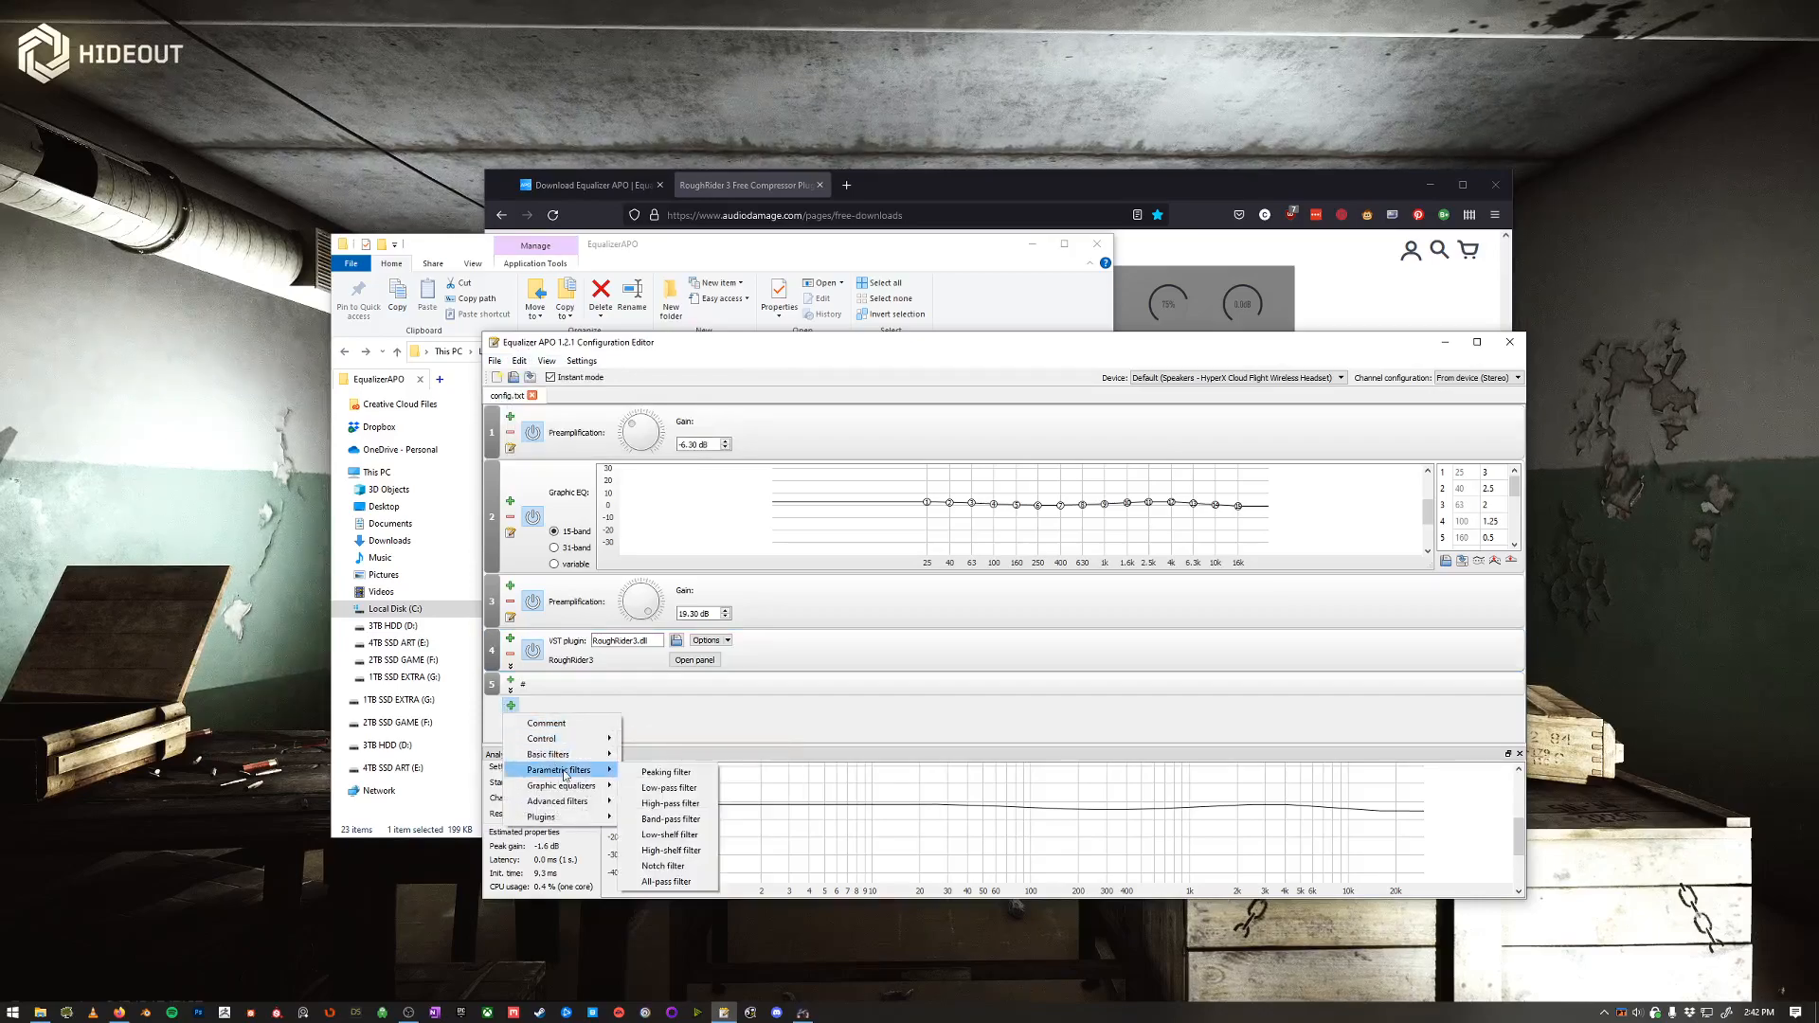
{"action": "mouse_move", "coordinate": [561, 784]}
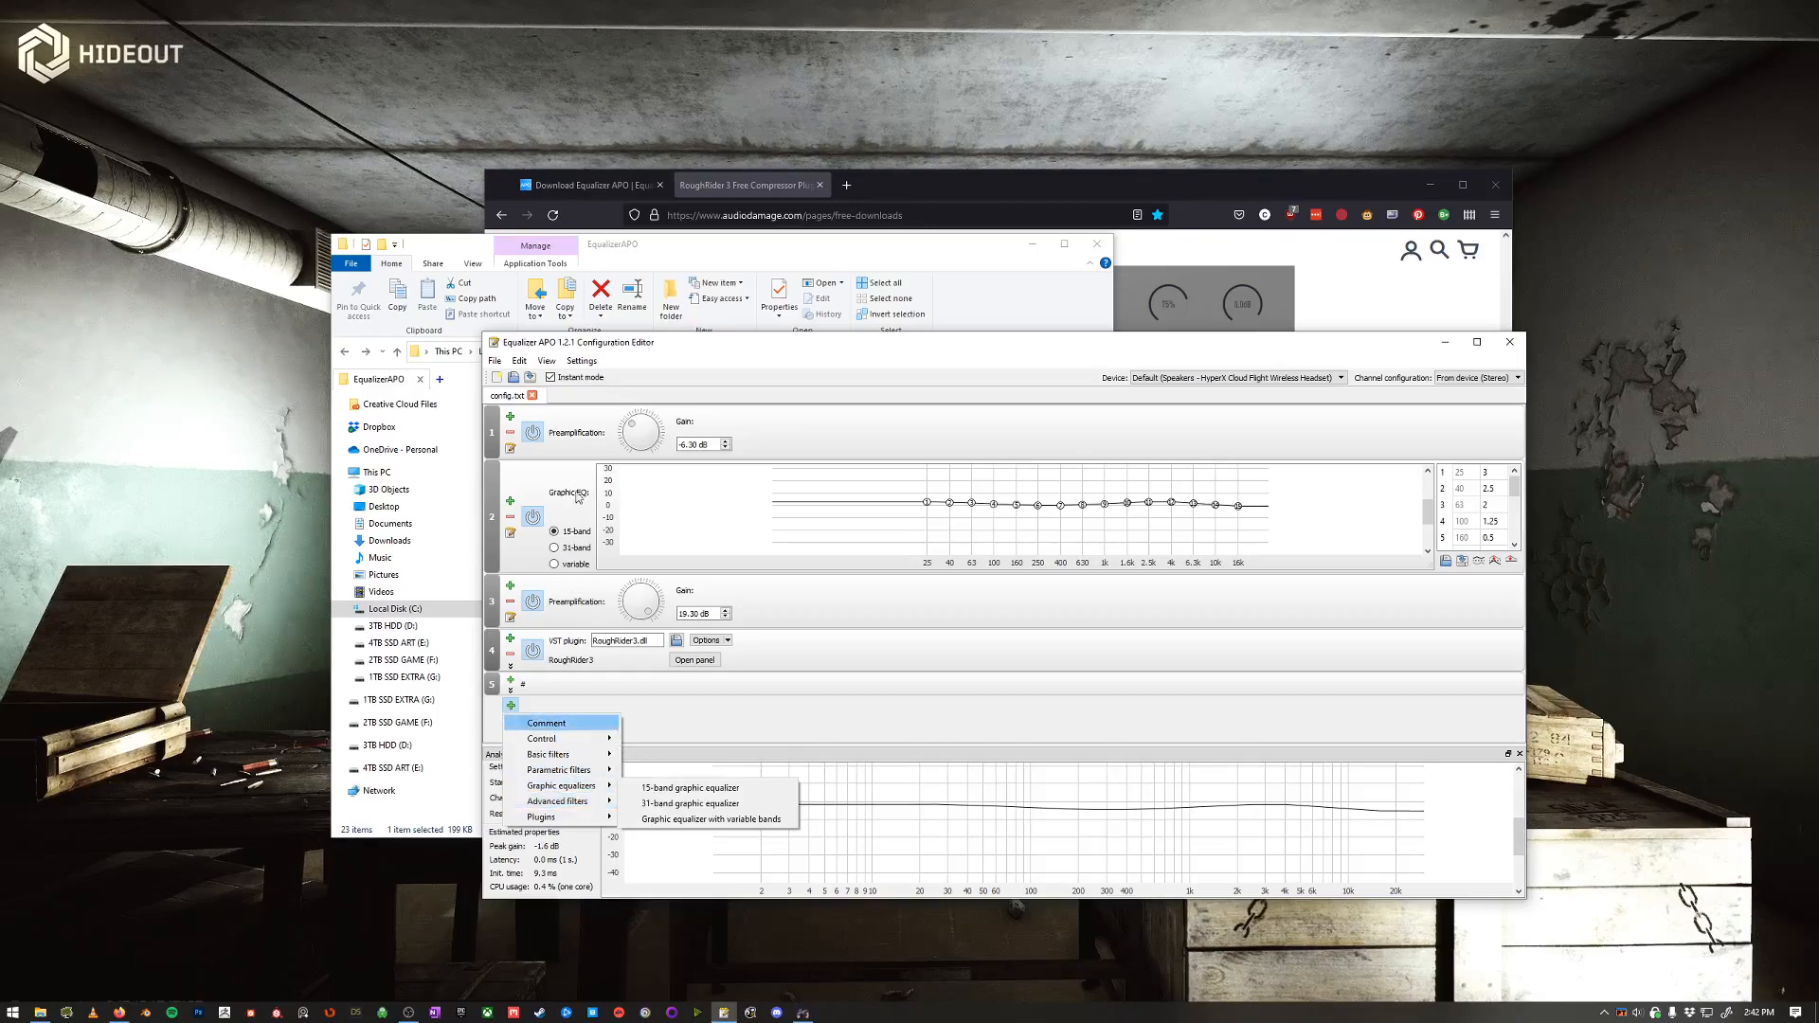
{"action": "mouse_move", "coordinate": [557, 800]}
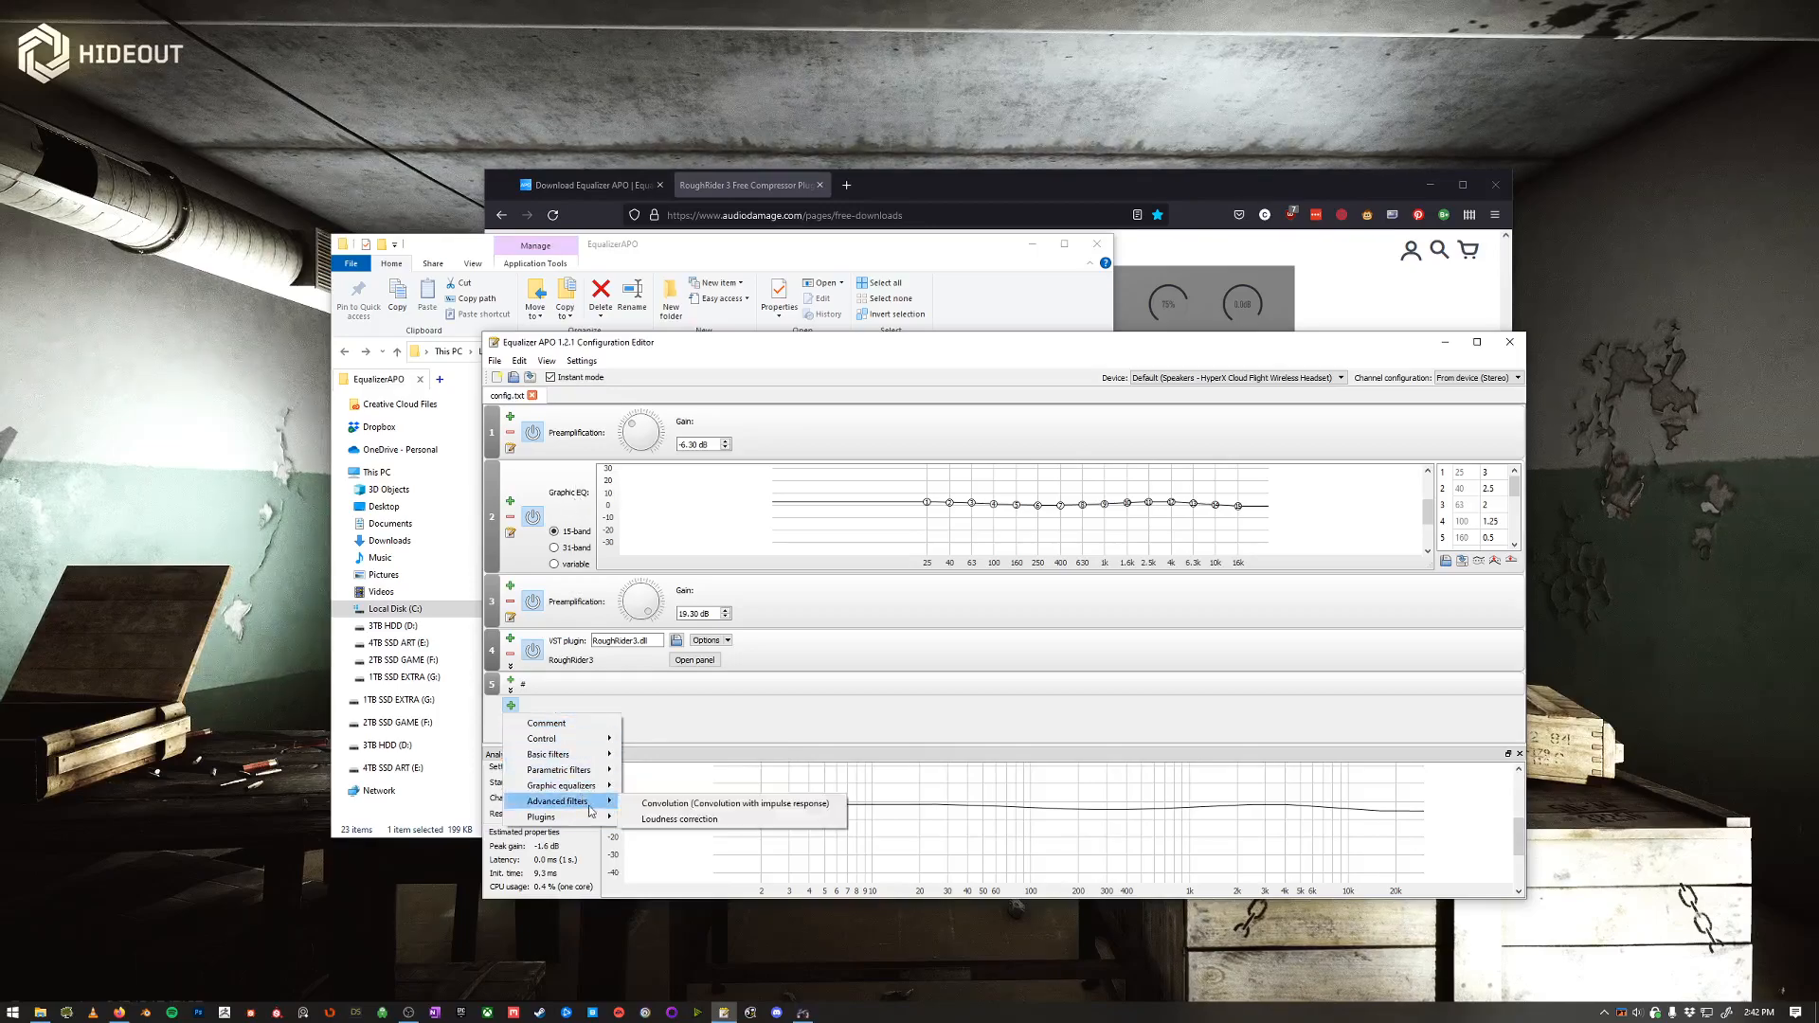
{"action": "mouse_move", "coordinate": [540, 814]}
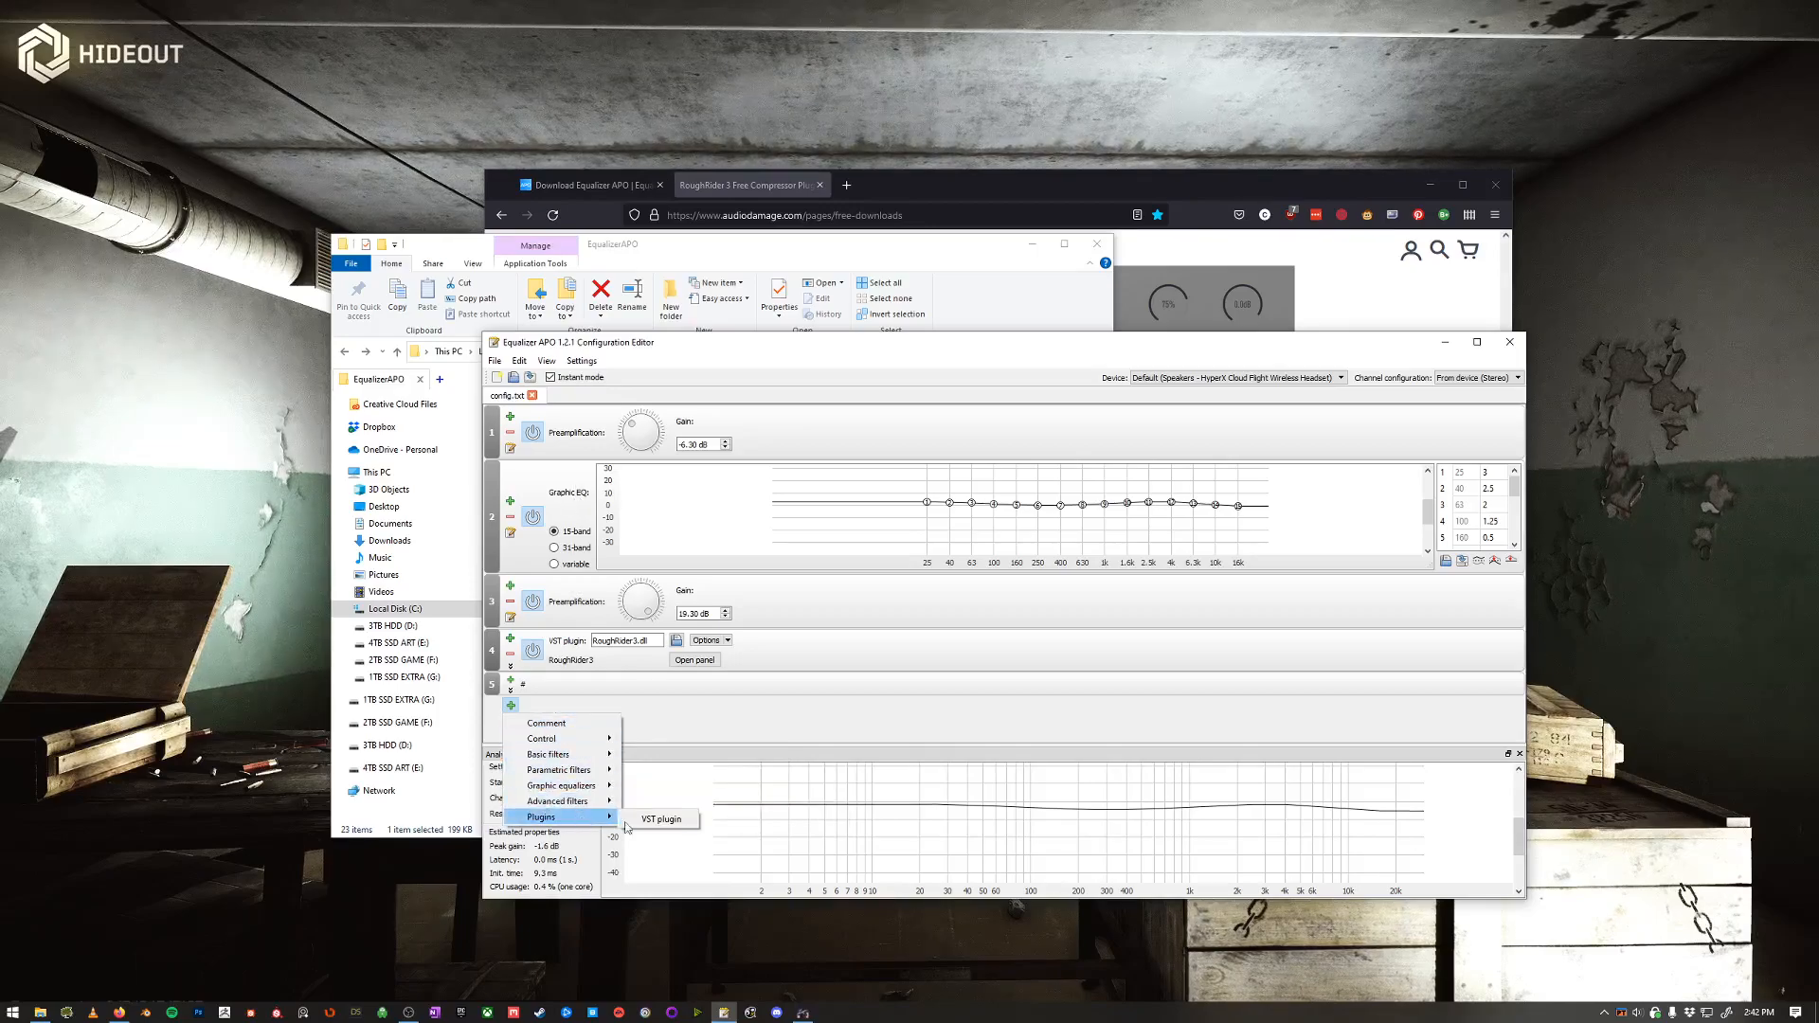
{"action": "mouse_move", "coordinate": [661, 818]}
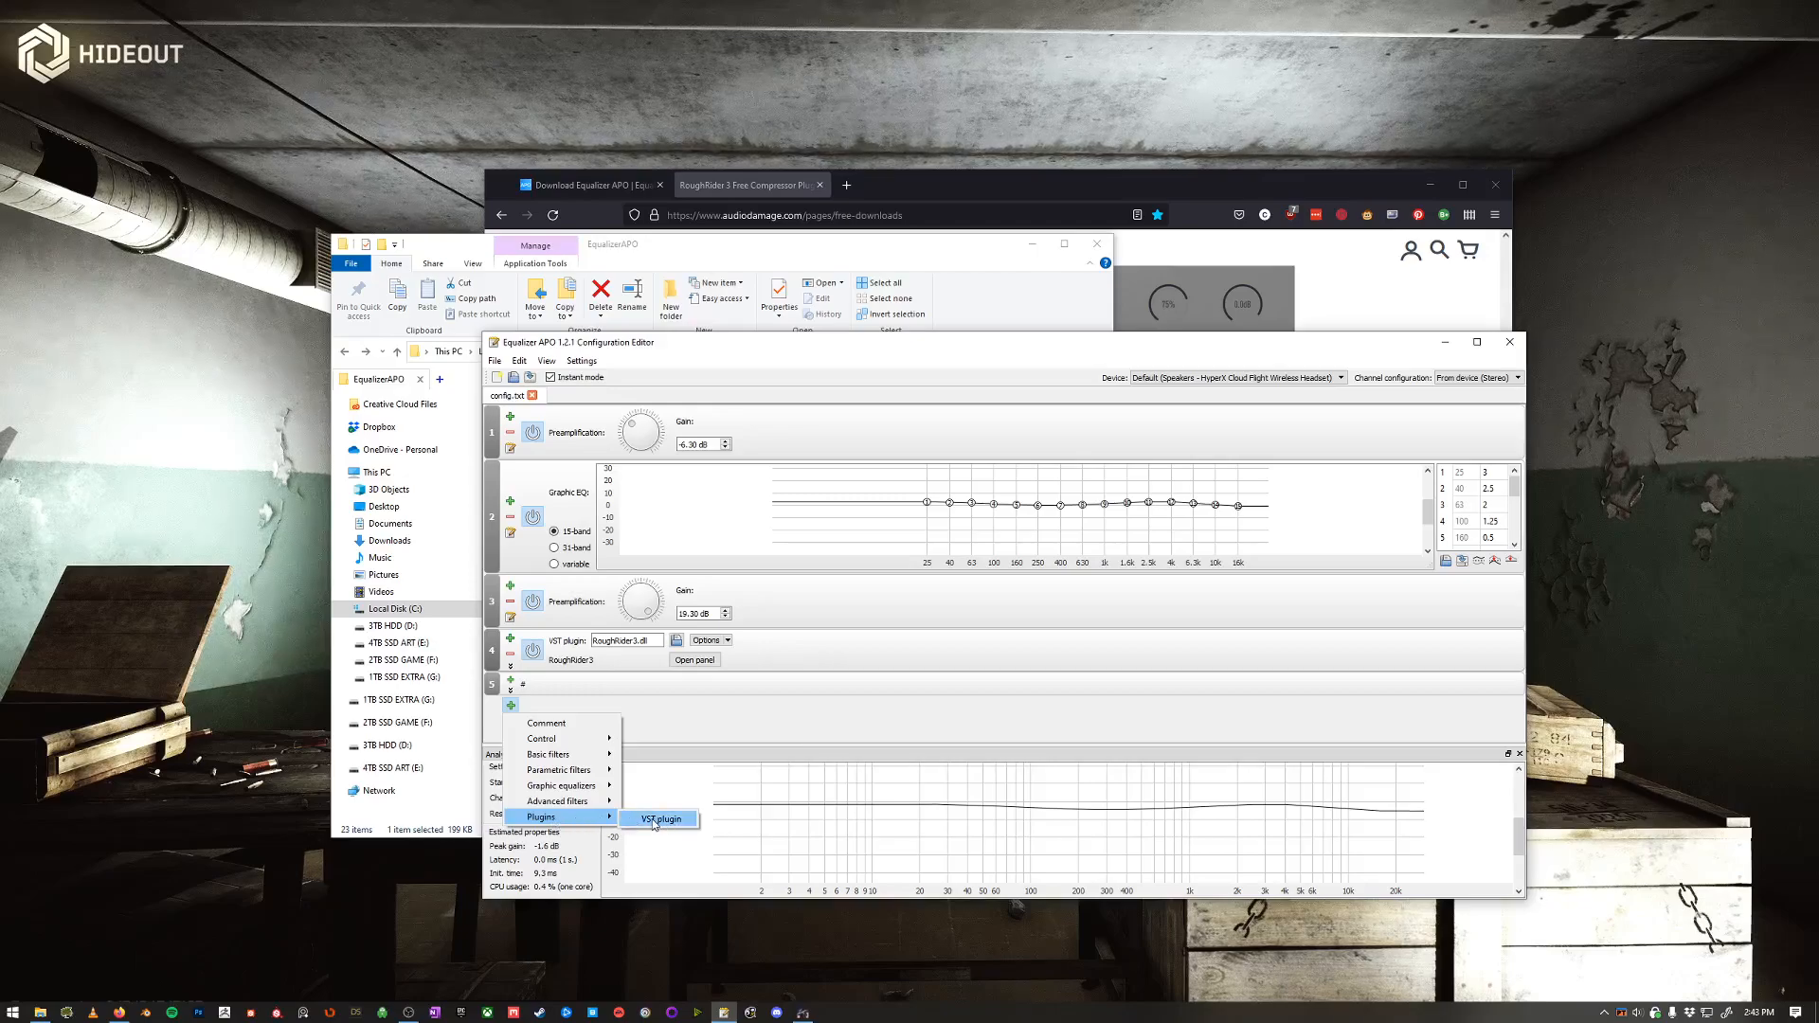
{"action": "left_click", "coordinate": [659, 818]}
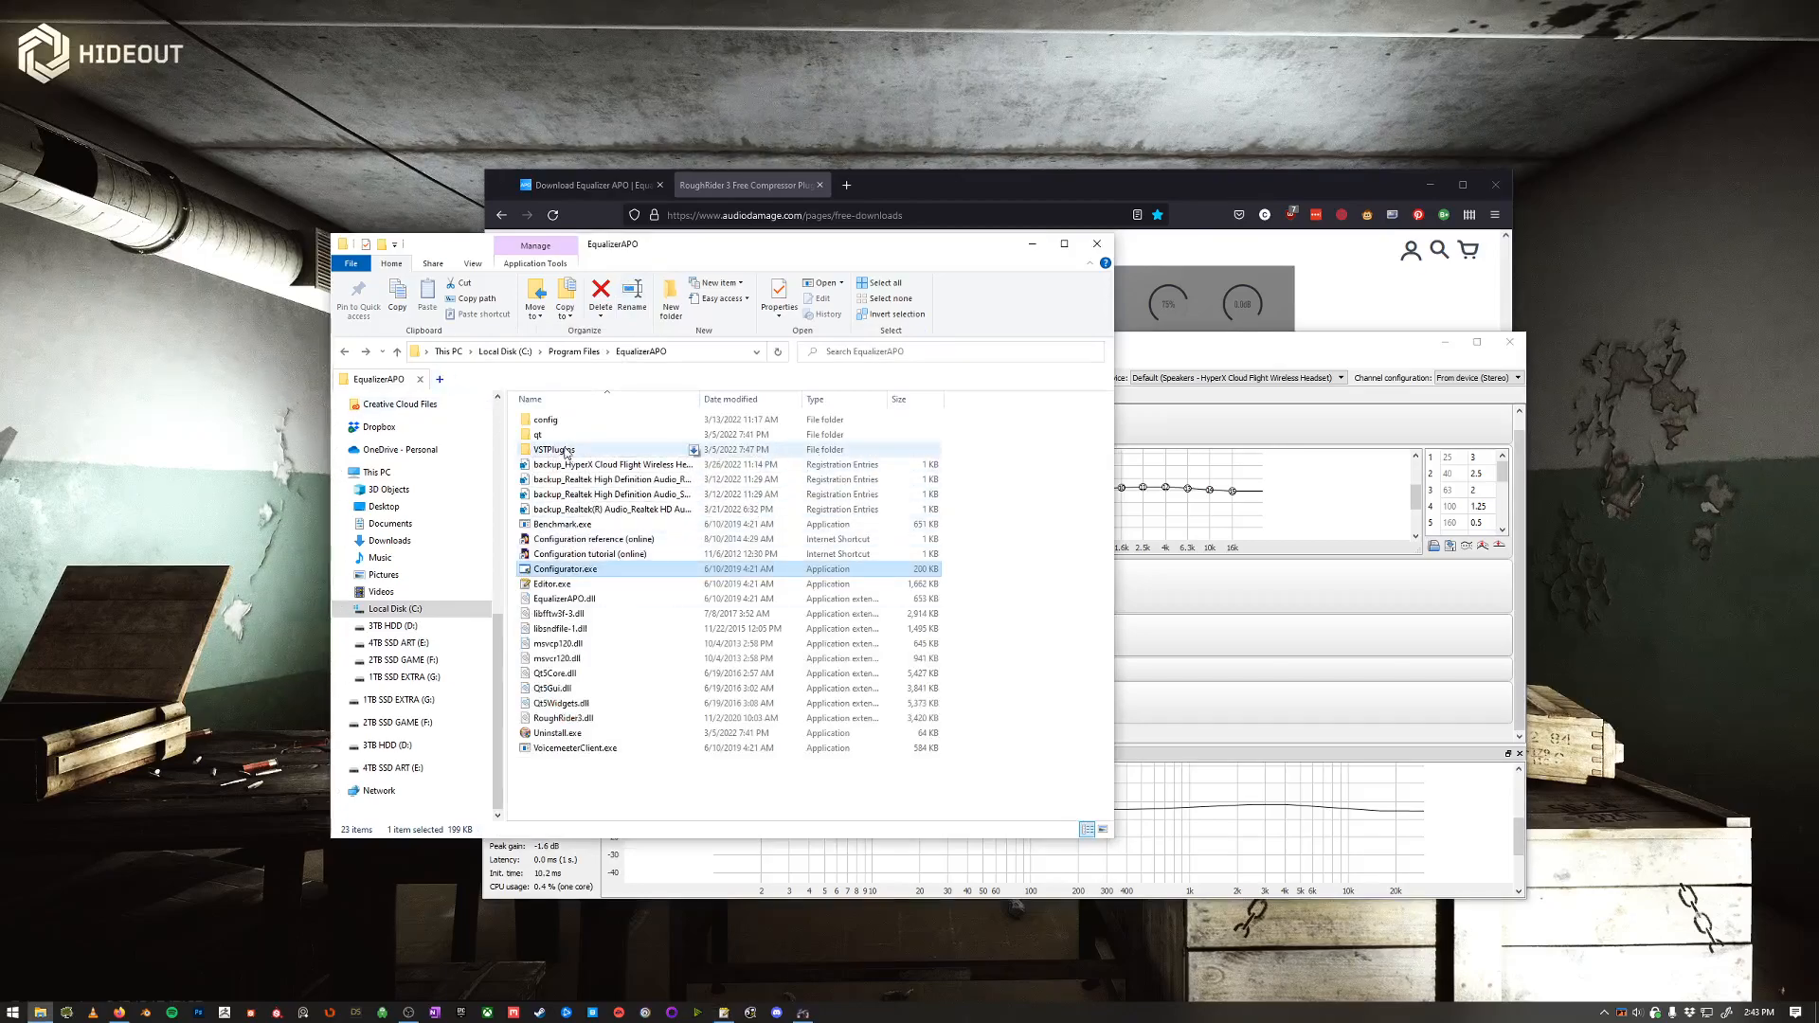
{"action": "mouse_move", "coordinate": [555, 449]}
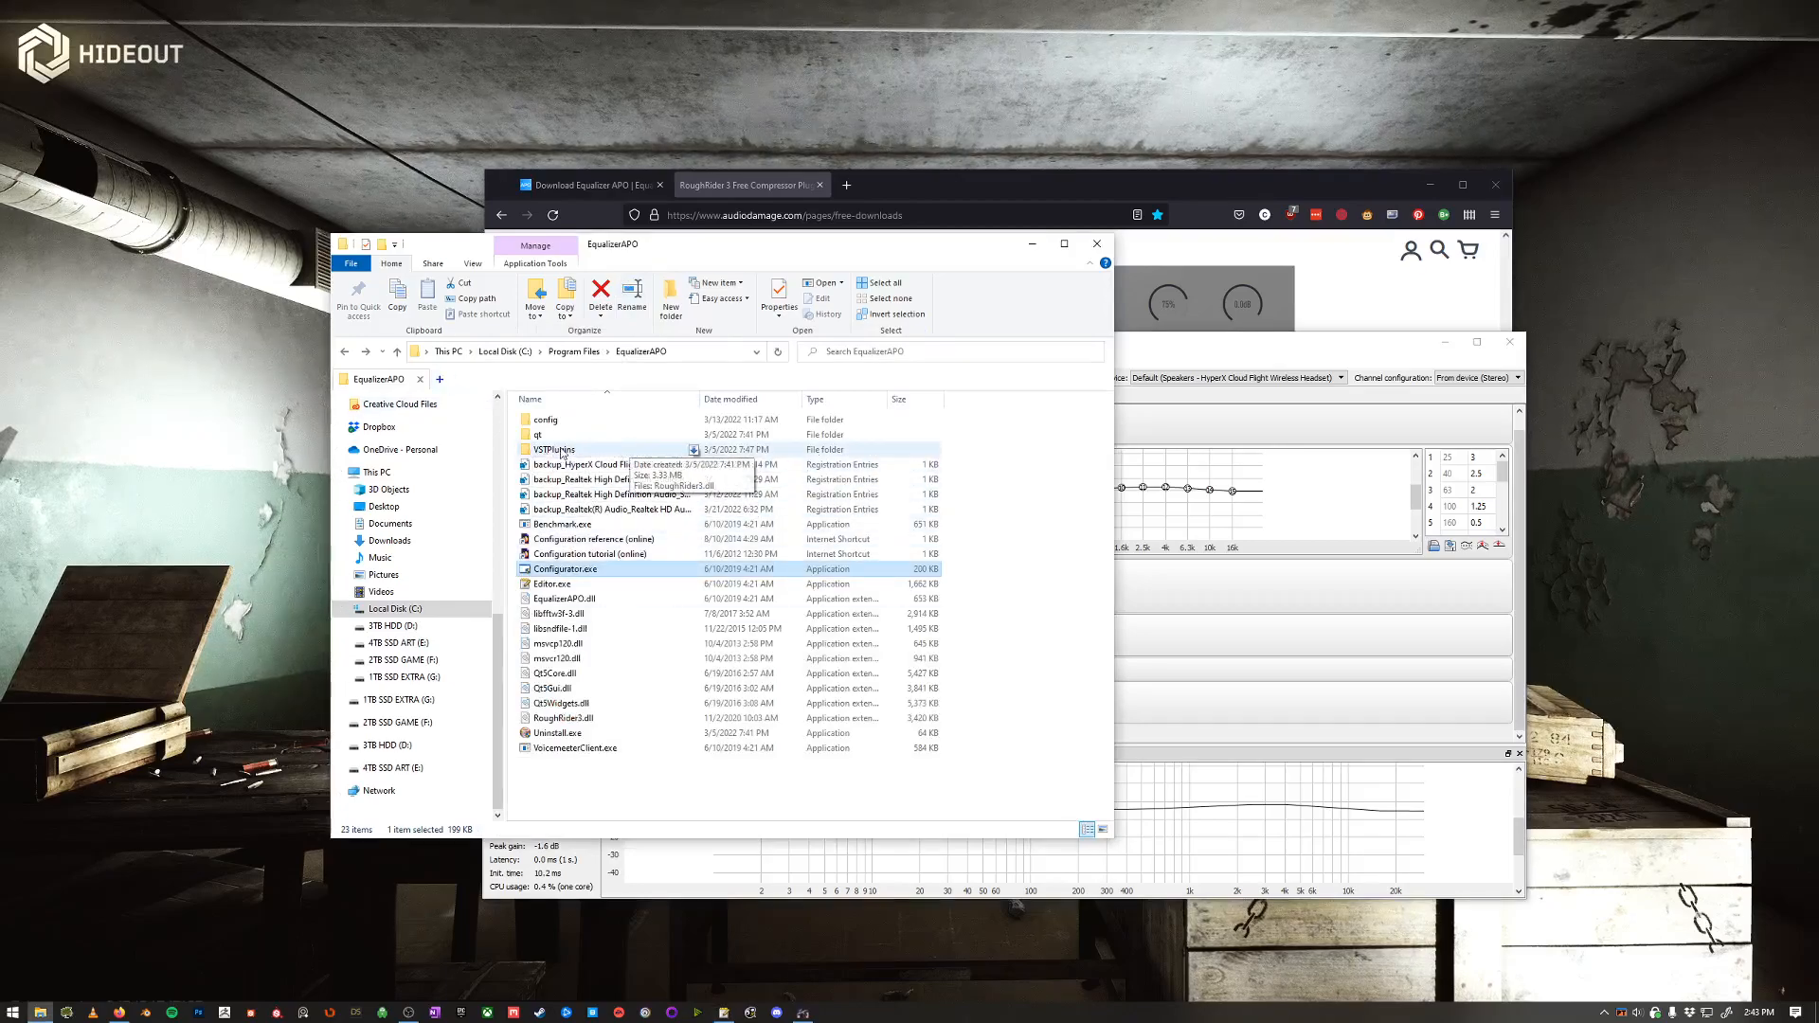
- Open the VSTPlugins folder and select RoughRider3.dll inside it
{"action": "double_click", "coordinate": [555, 449]}
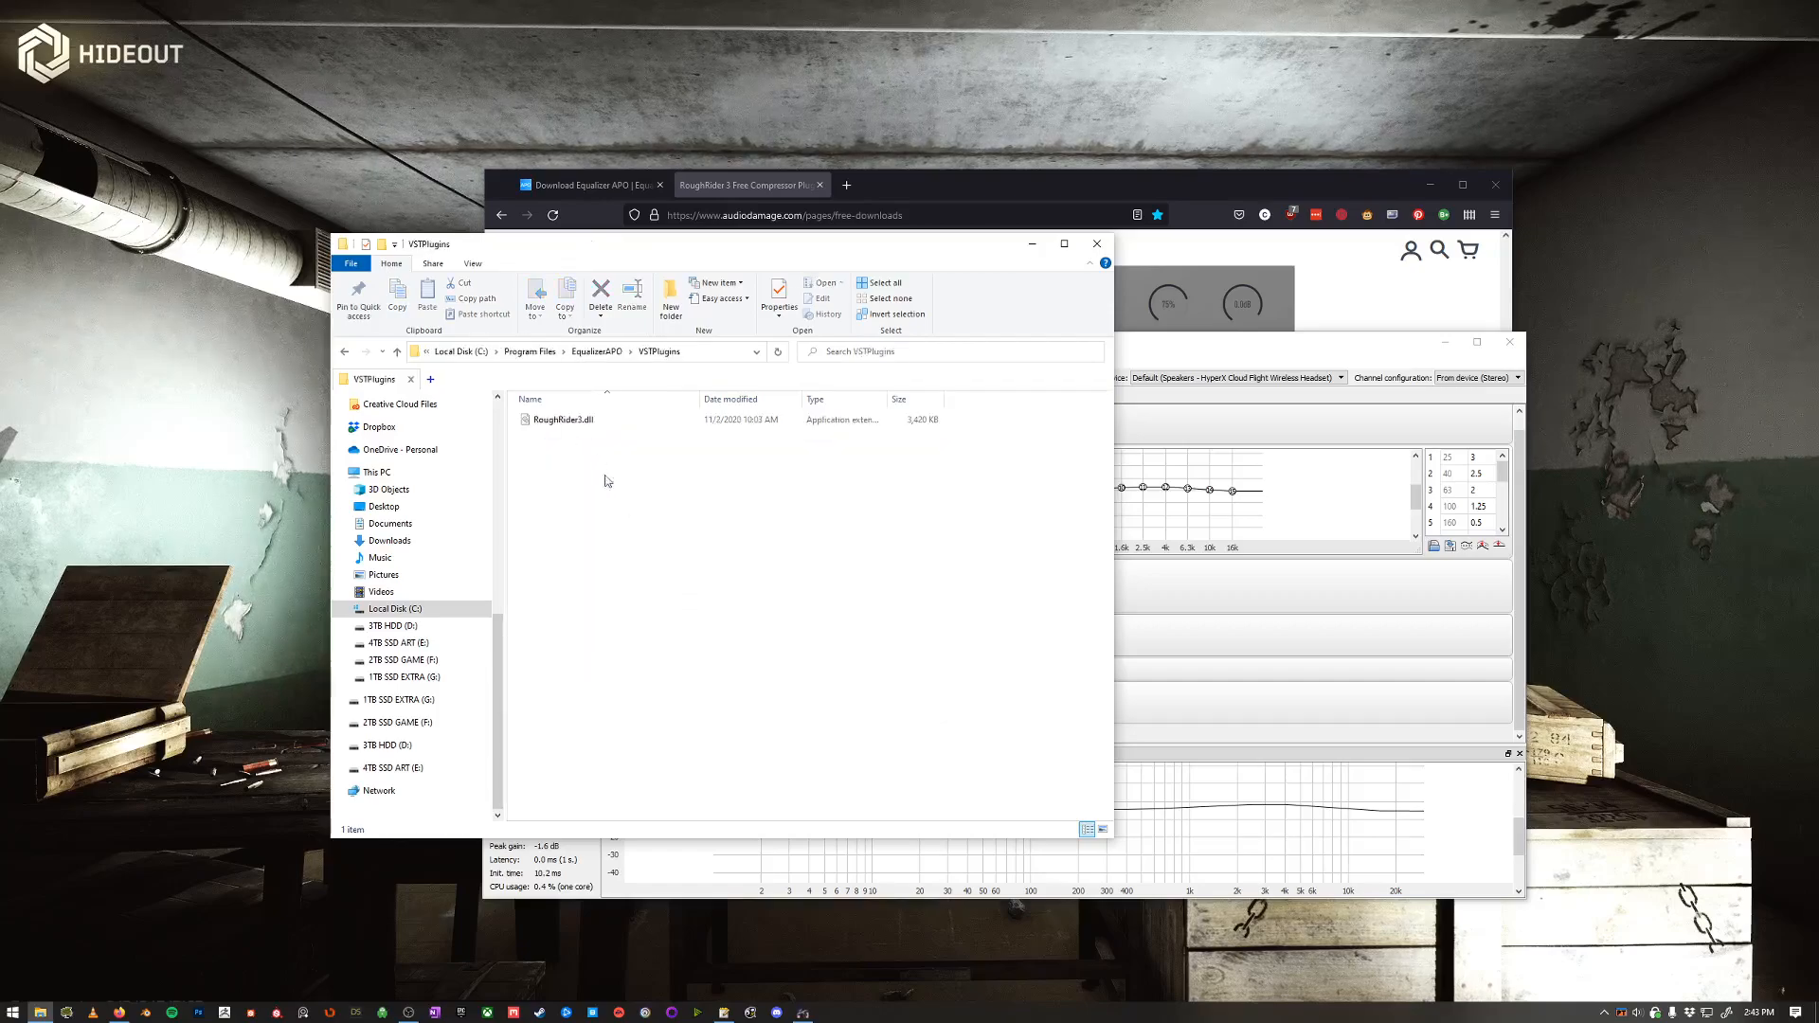
{"action": "left_click", "coordinate": [563, 419]}
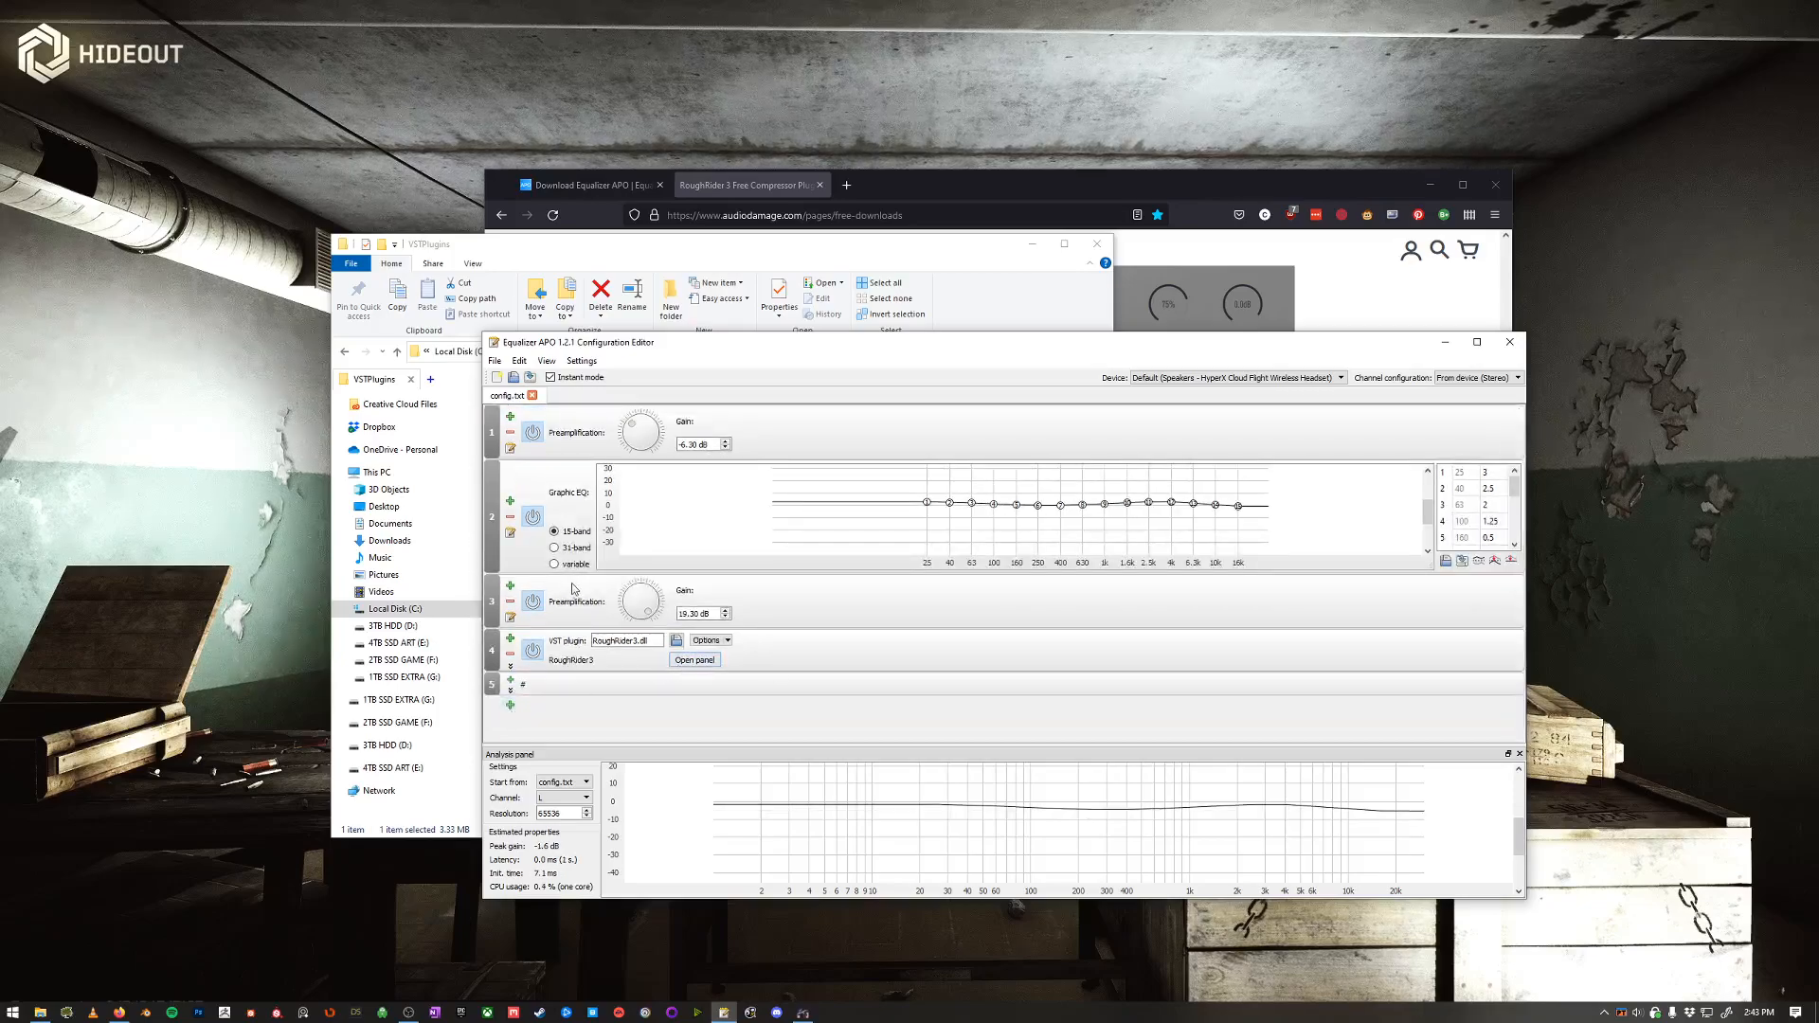
- Show the RoughRider3 compressor panel from its VST plugin row in the filter chain
{"action": "left_click", "coordinate": [694, 659]}
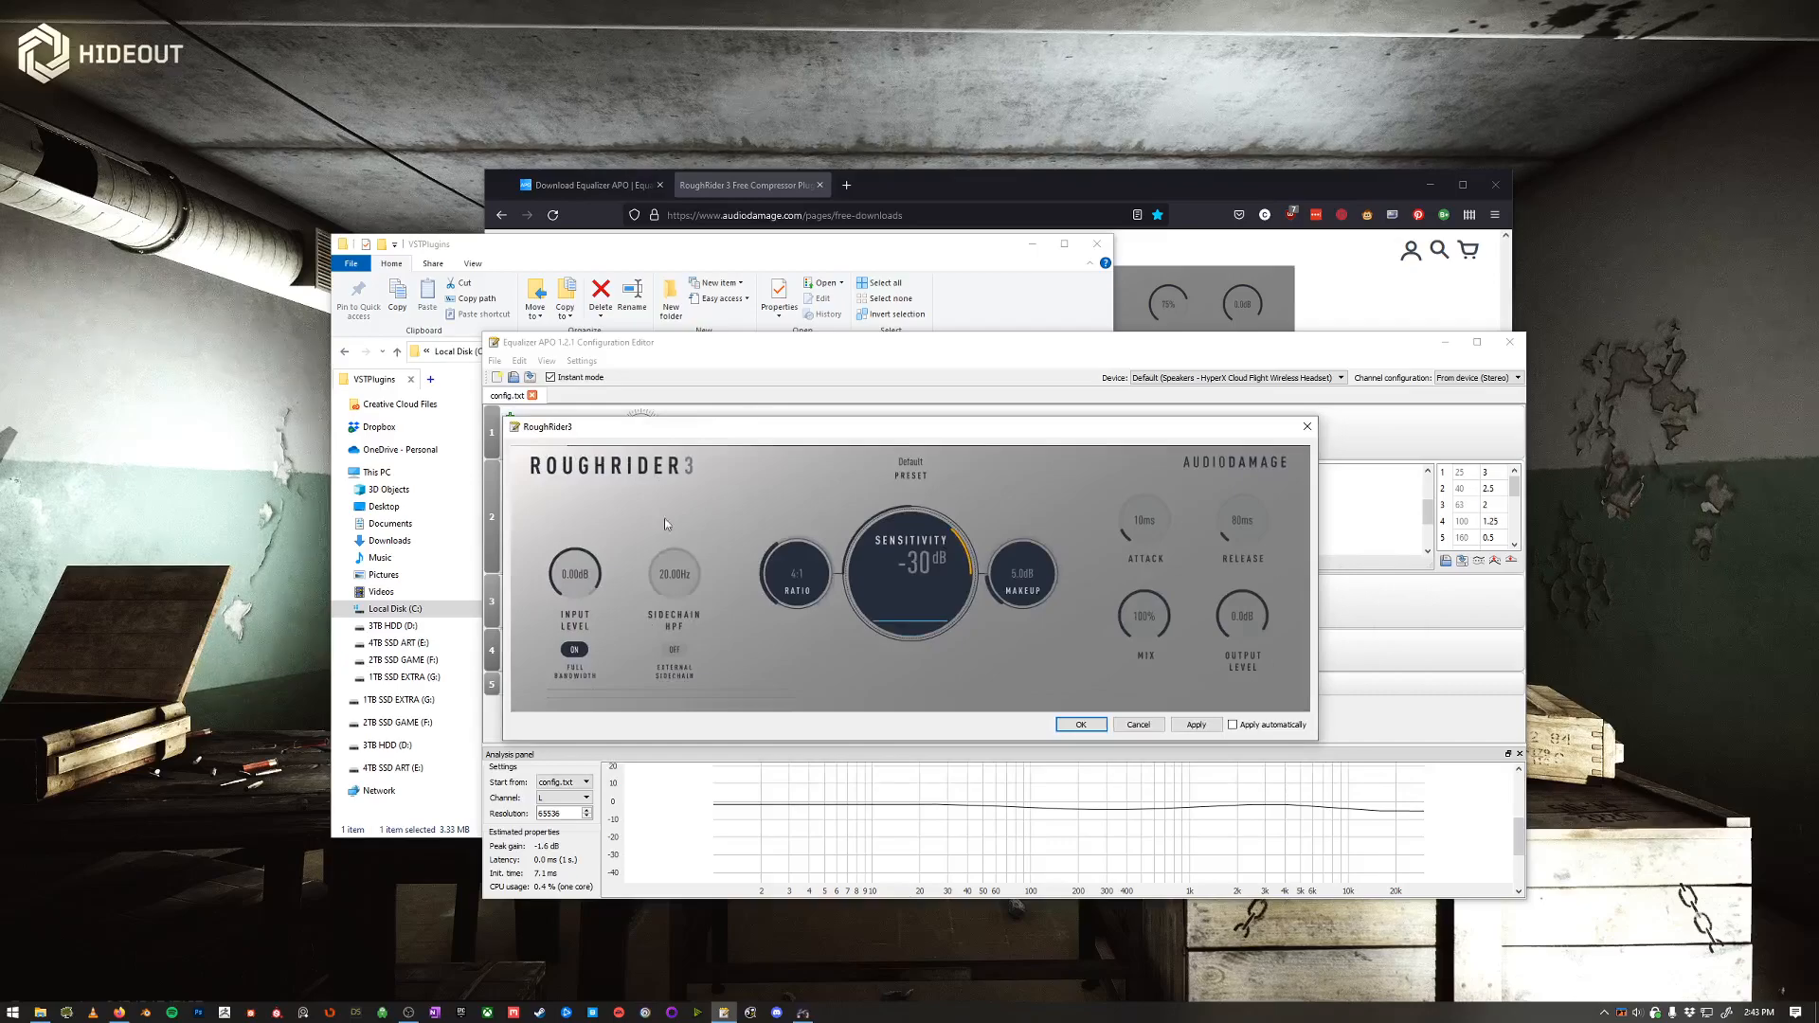
{"action": "mouse_move", "coordinate": [1186, 521]}
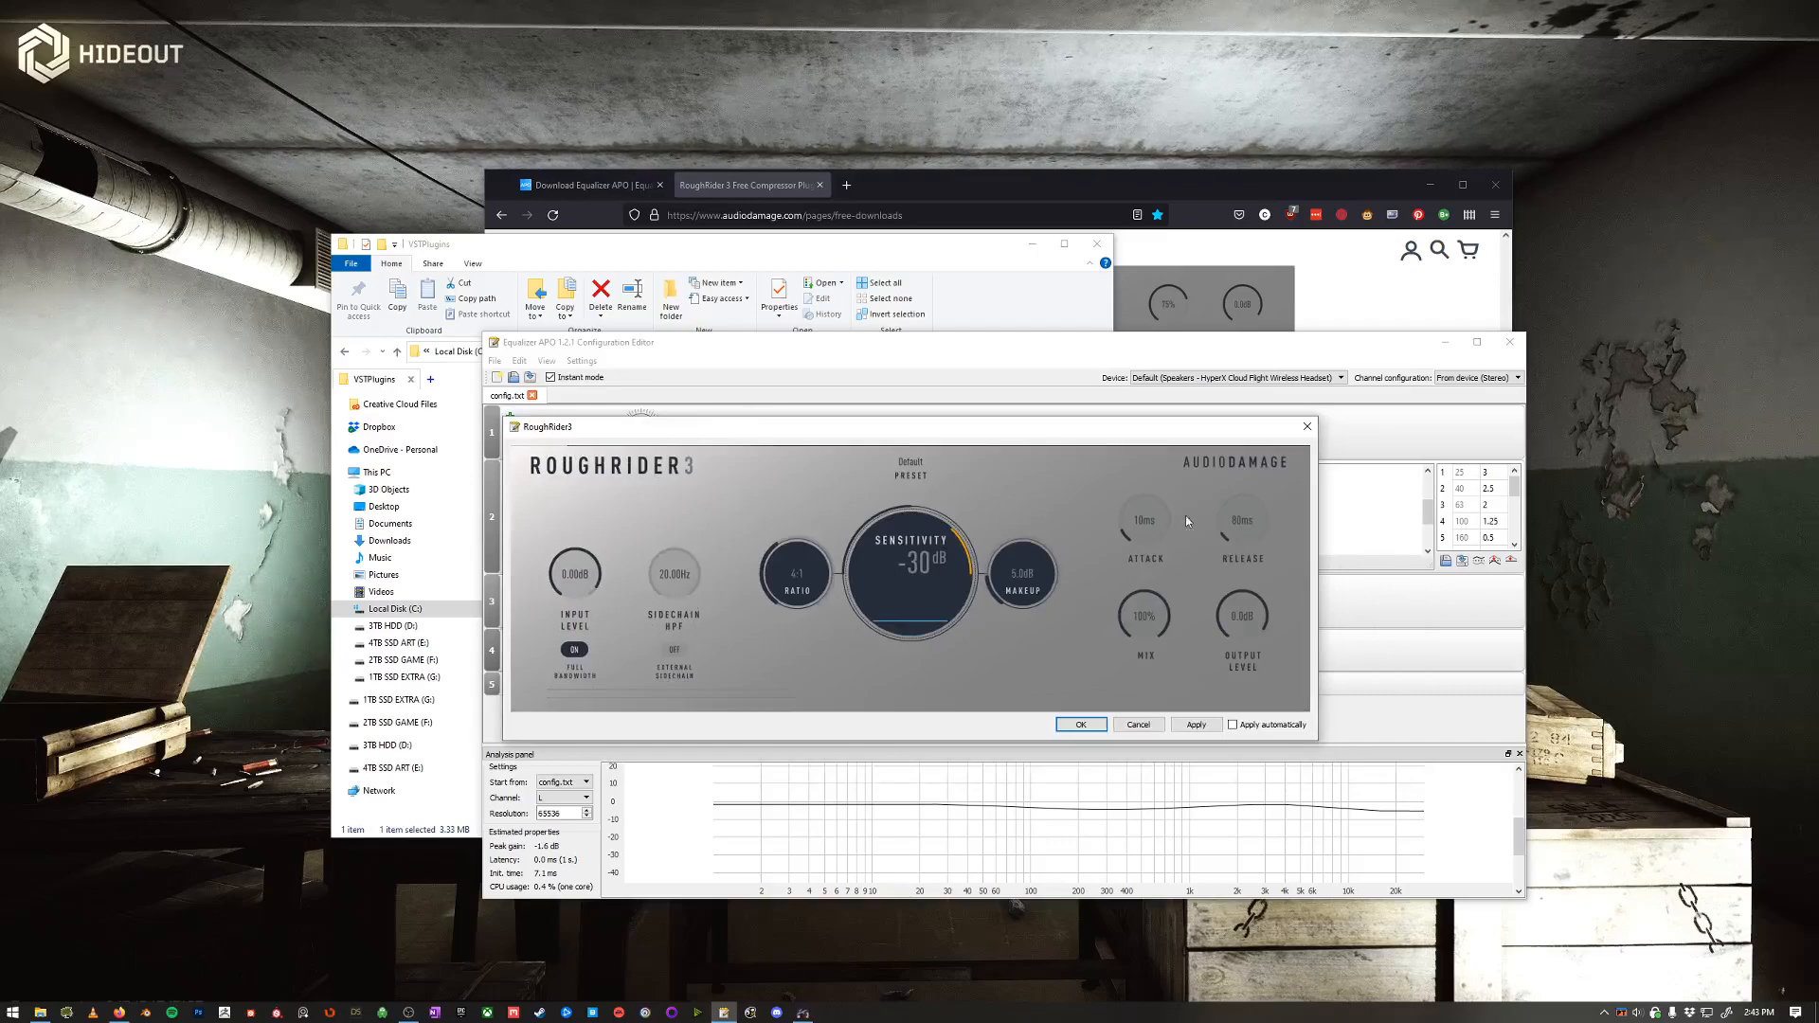
{"action": "mouse_move", "coordinate": [1123, 533]}
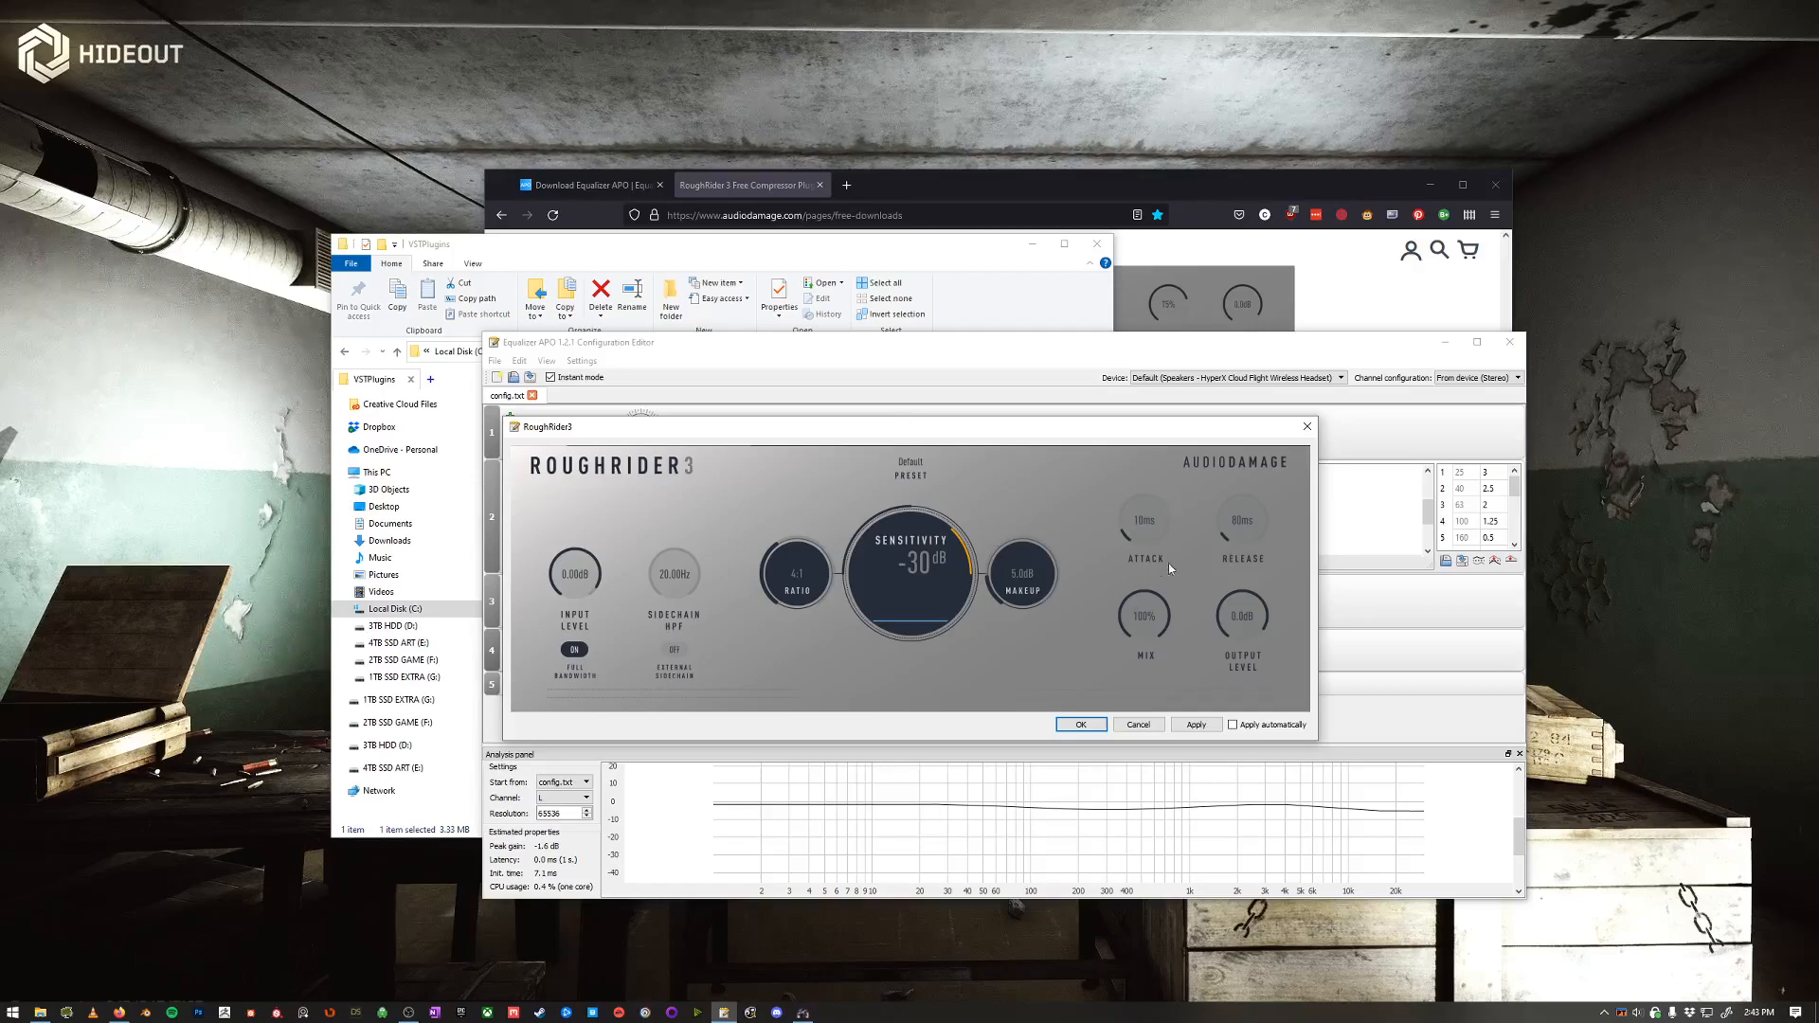
{"action": "mouse_move", "coordinate": [1263, 489]}
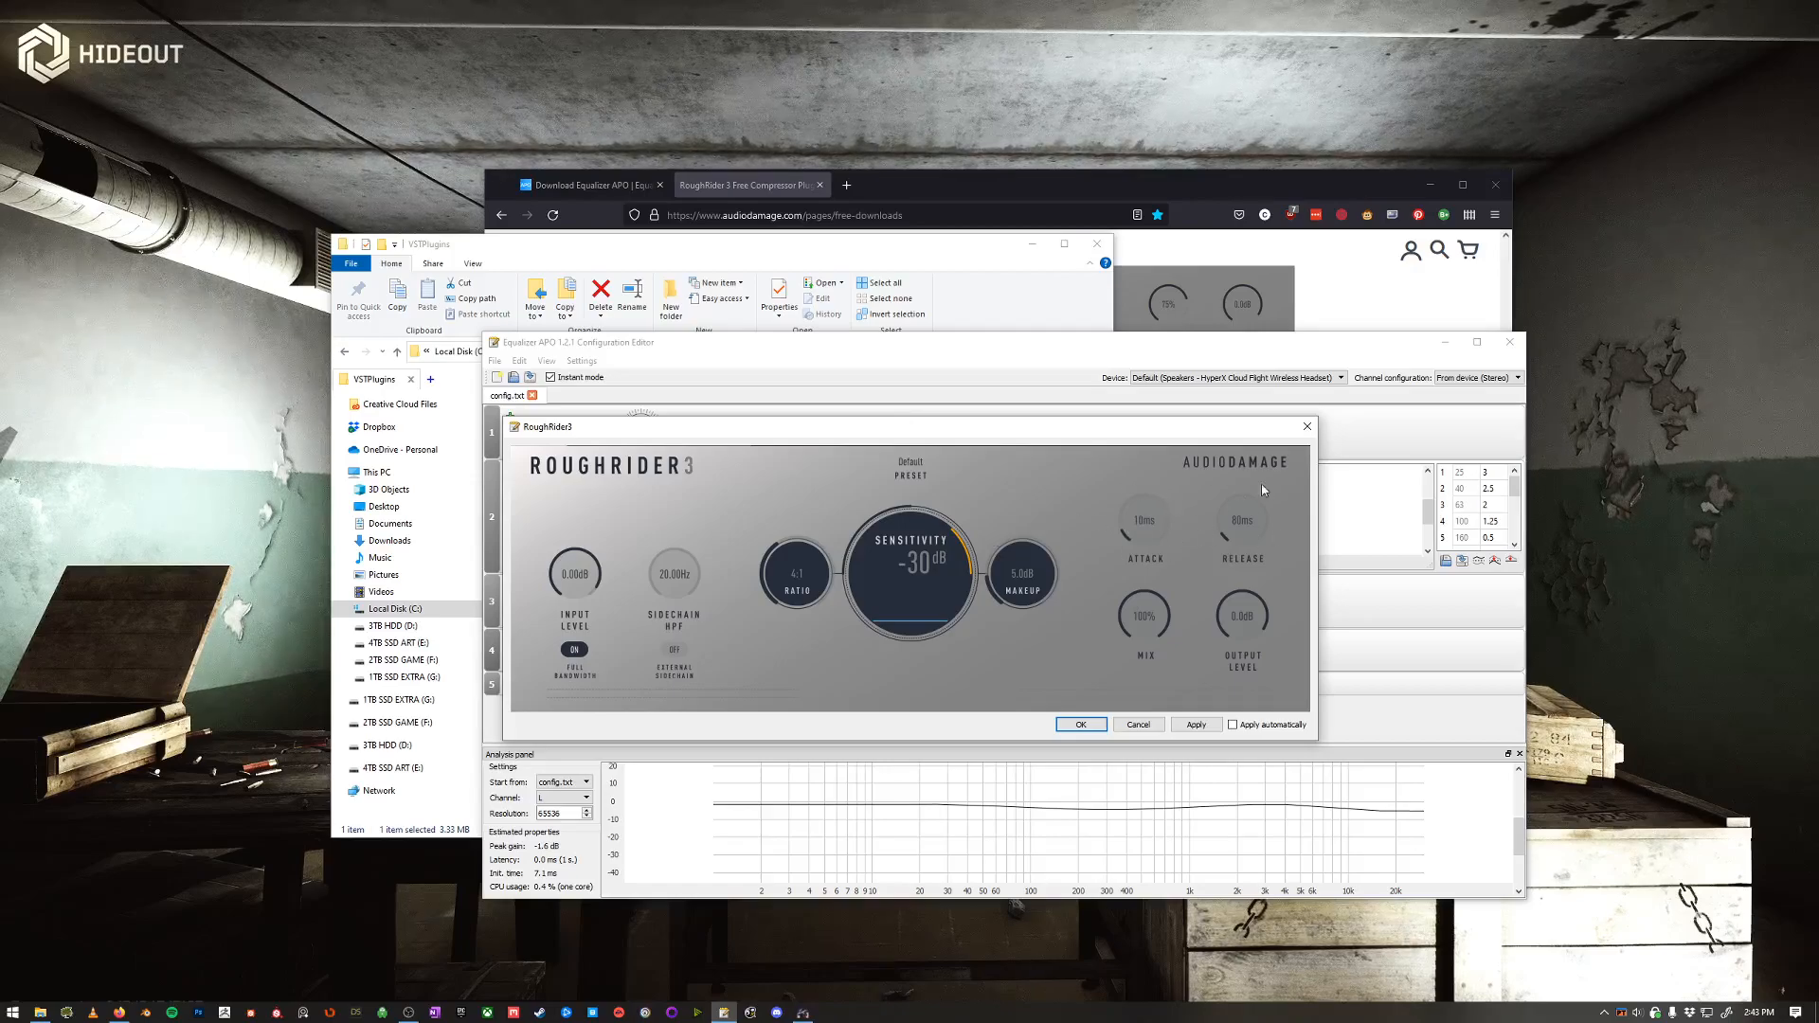
{"action": "mouse_move", "coordinate": [1146, 487]}
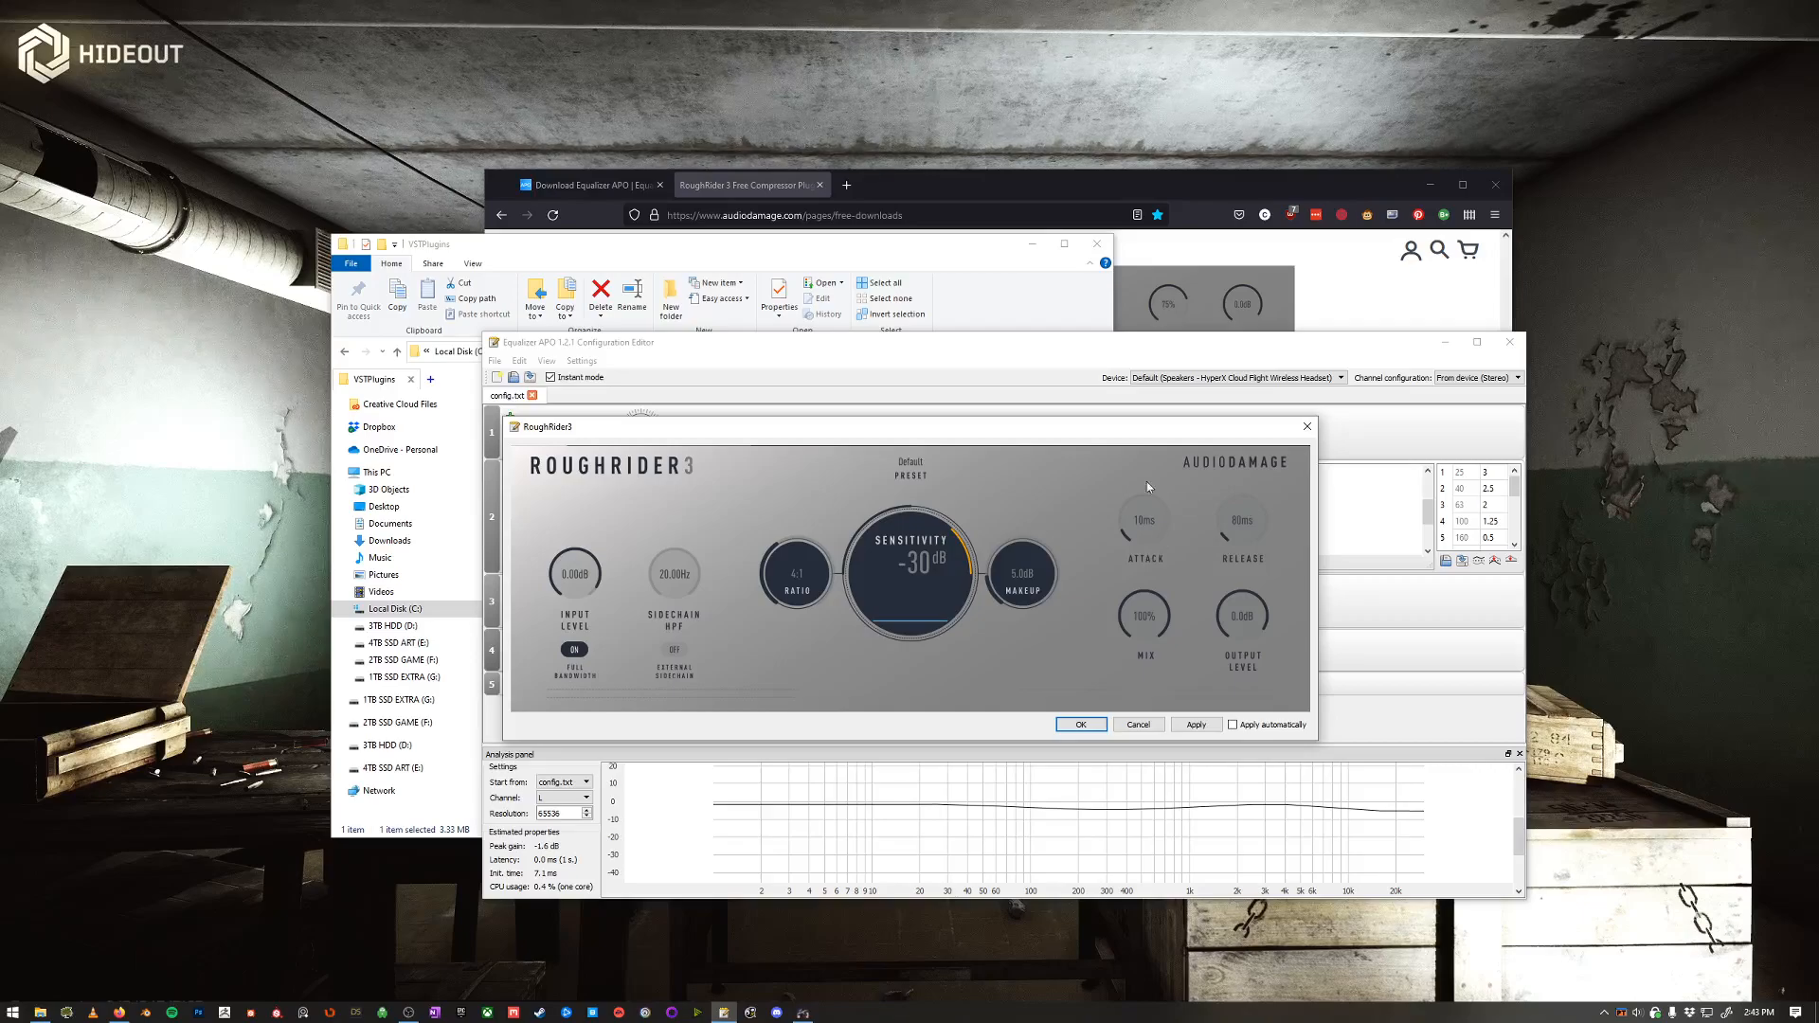
{"action": "mouse_move", "coordinate": [1128, 513]}
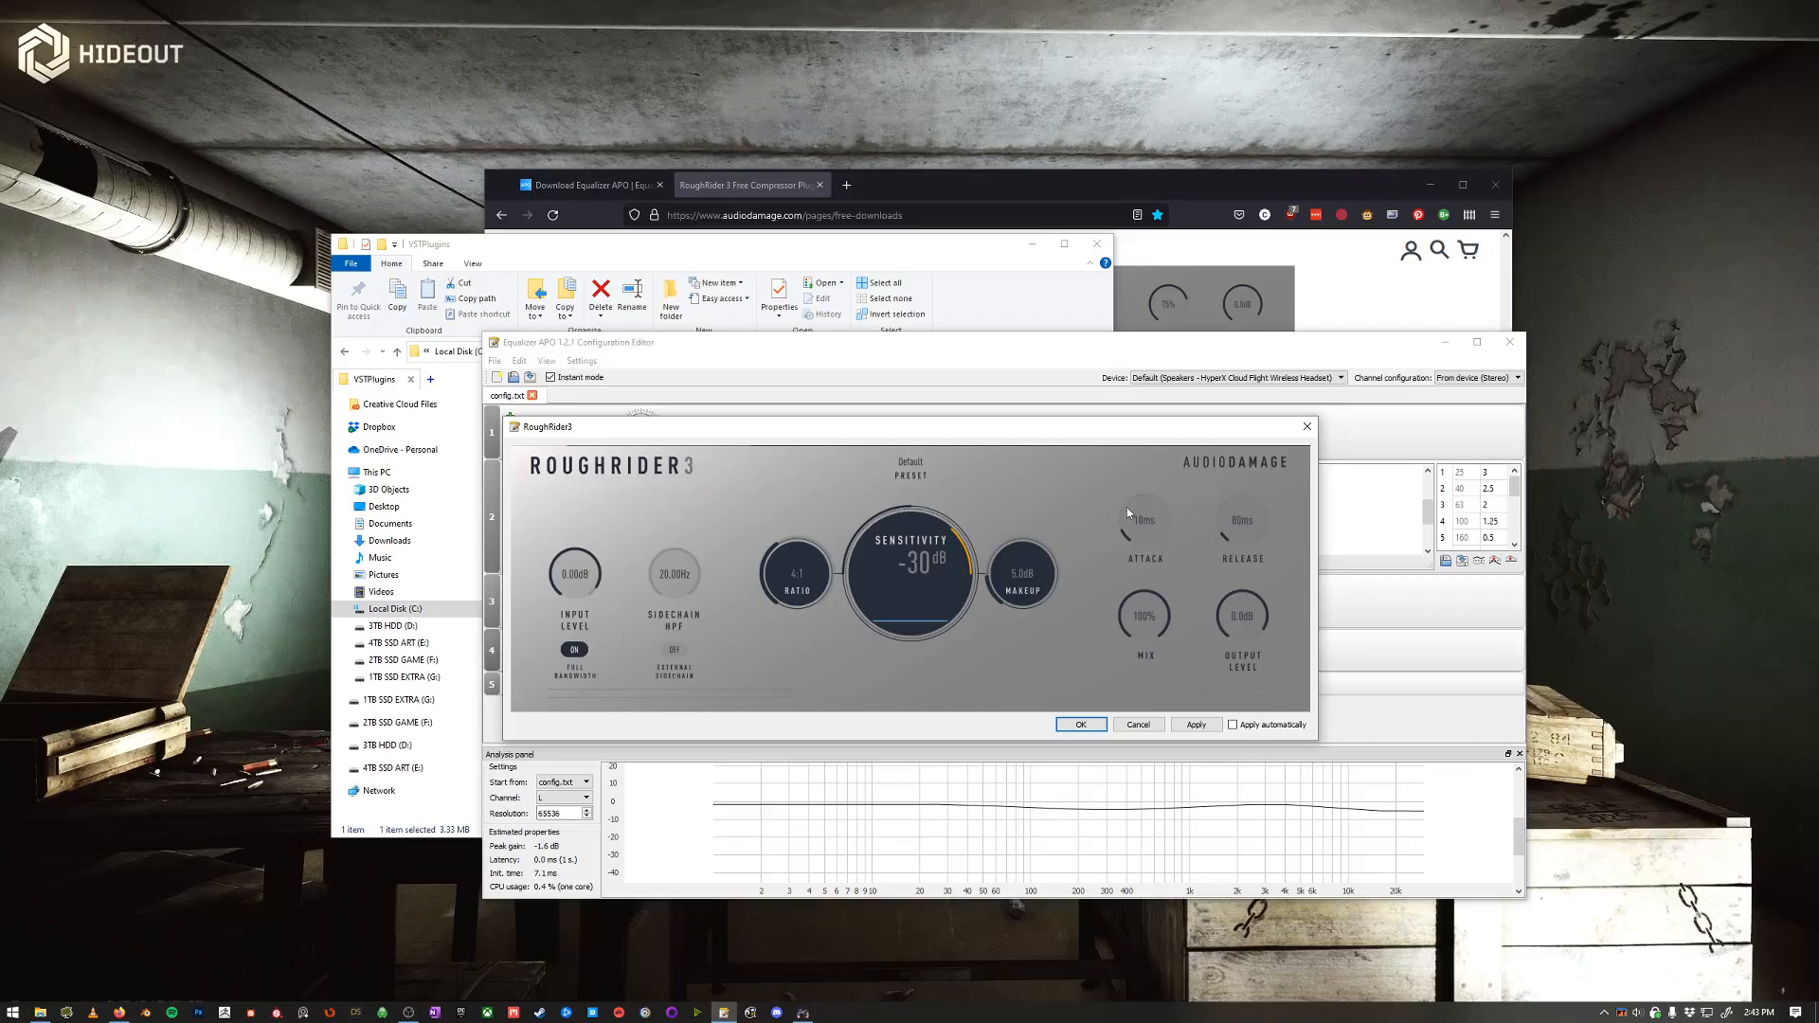
{"action": "mouse_move", "coordinate": [1056, 637]}
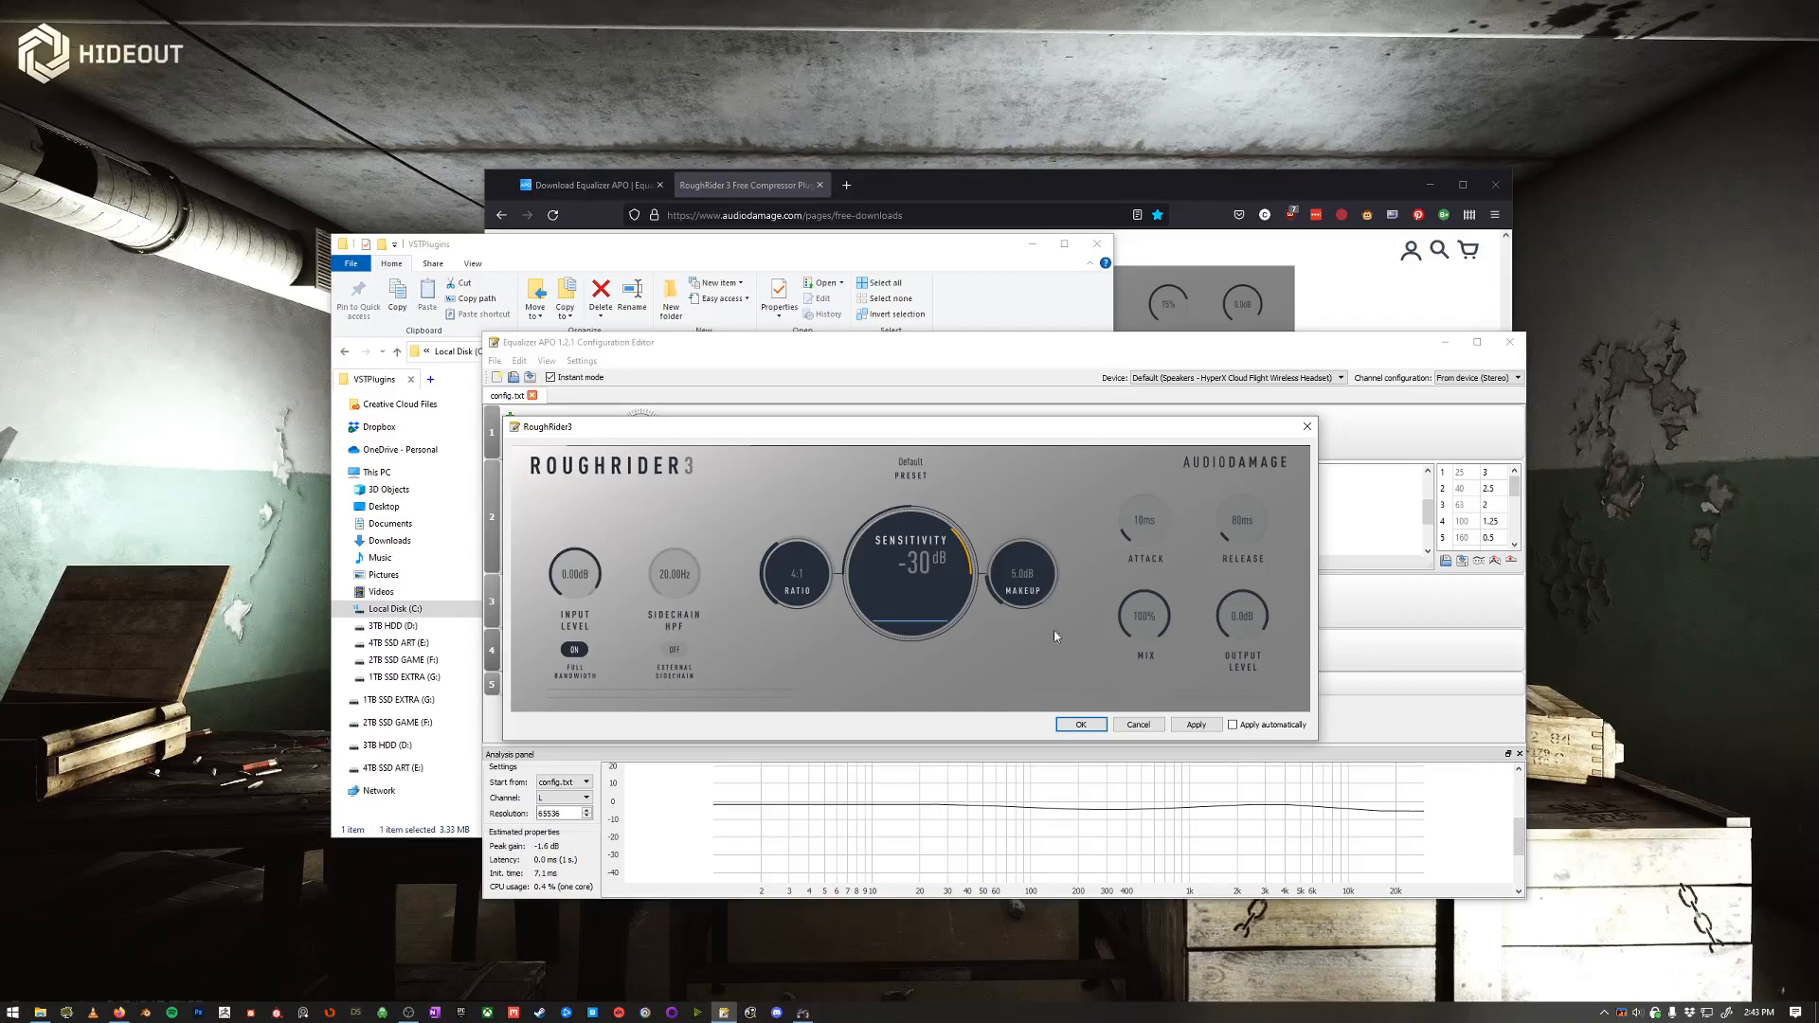